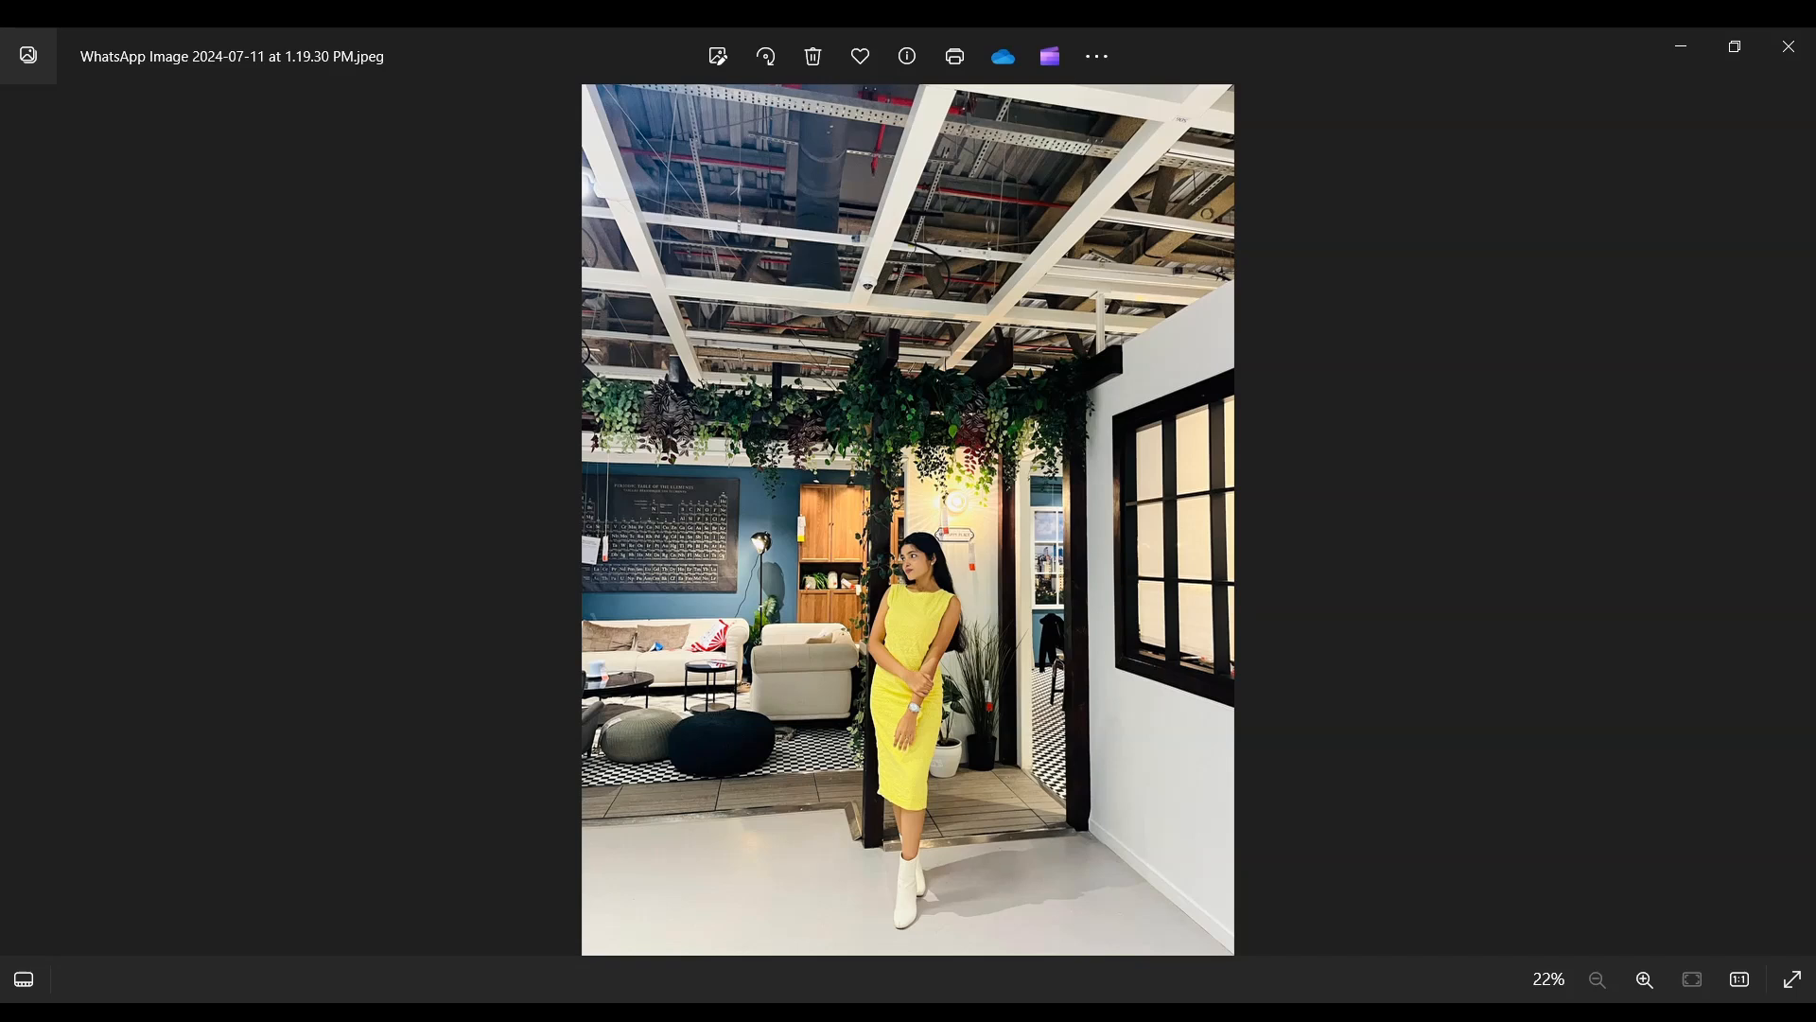
mouse_move(1669, 450)
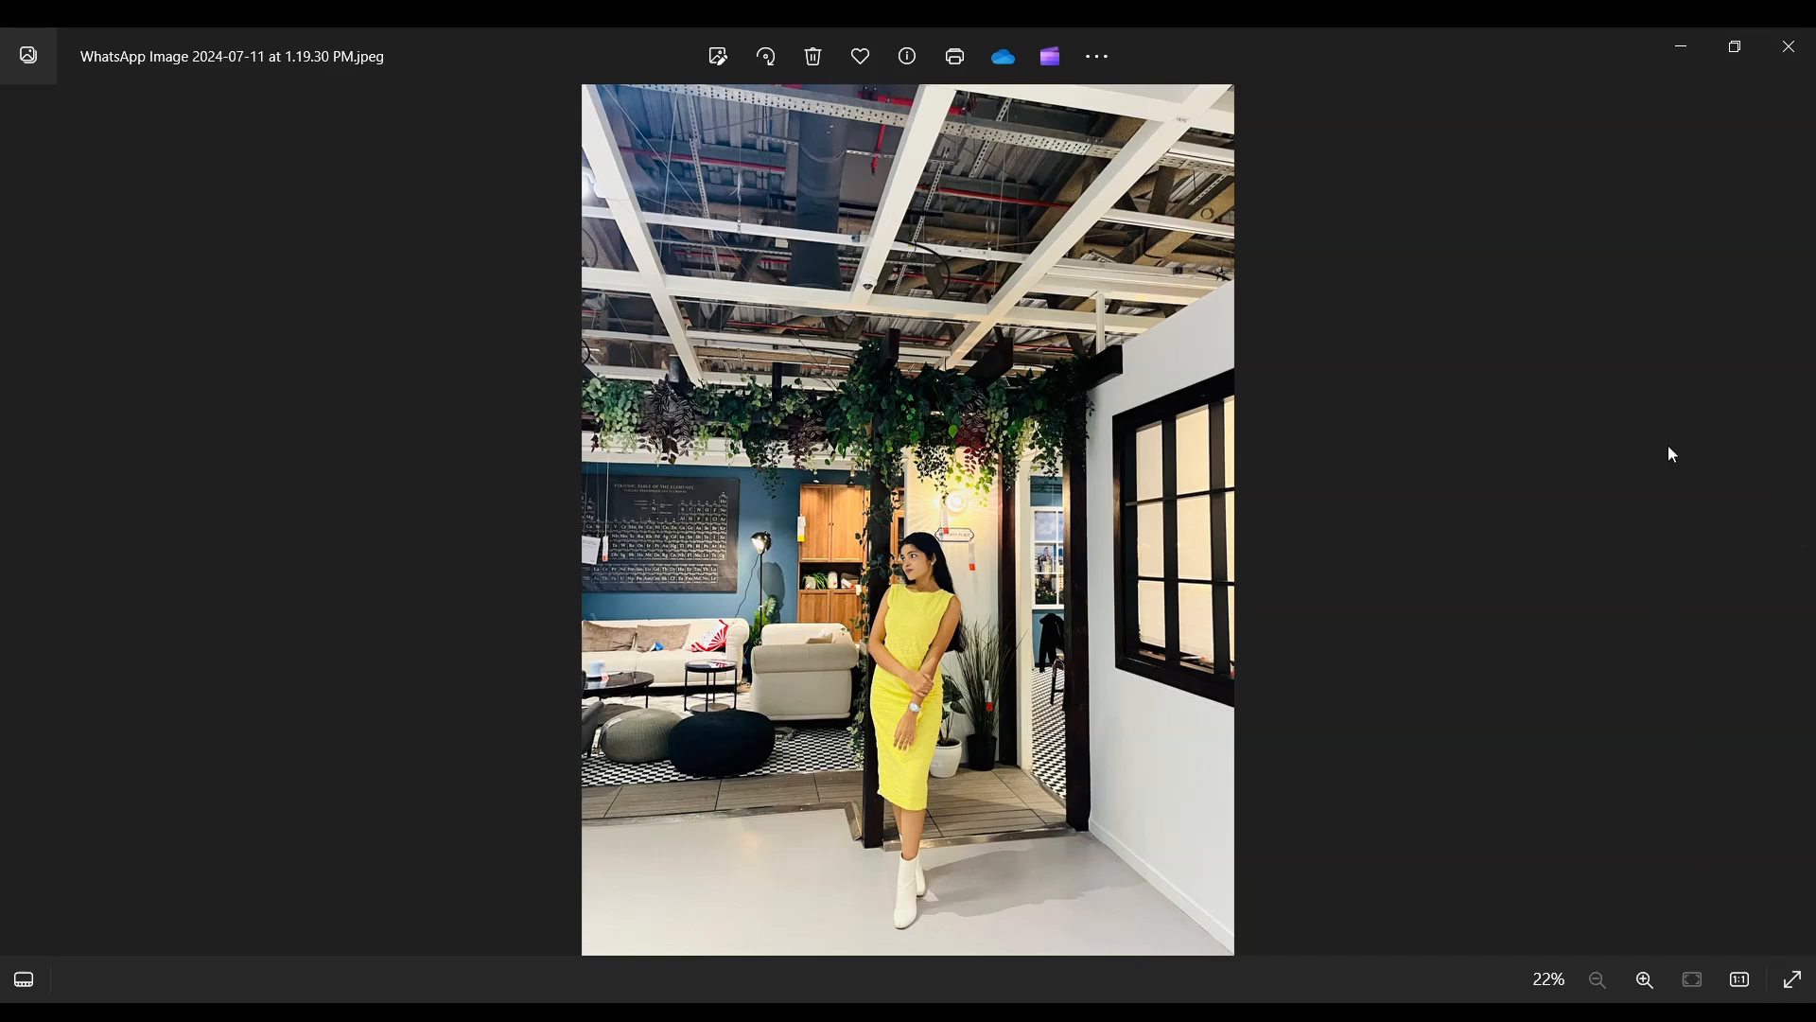
mouse_move(1664, 291)
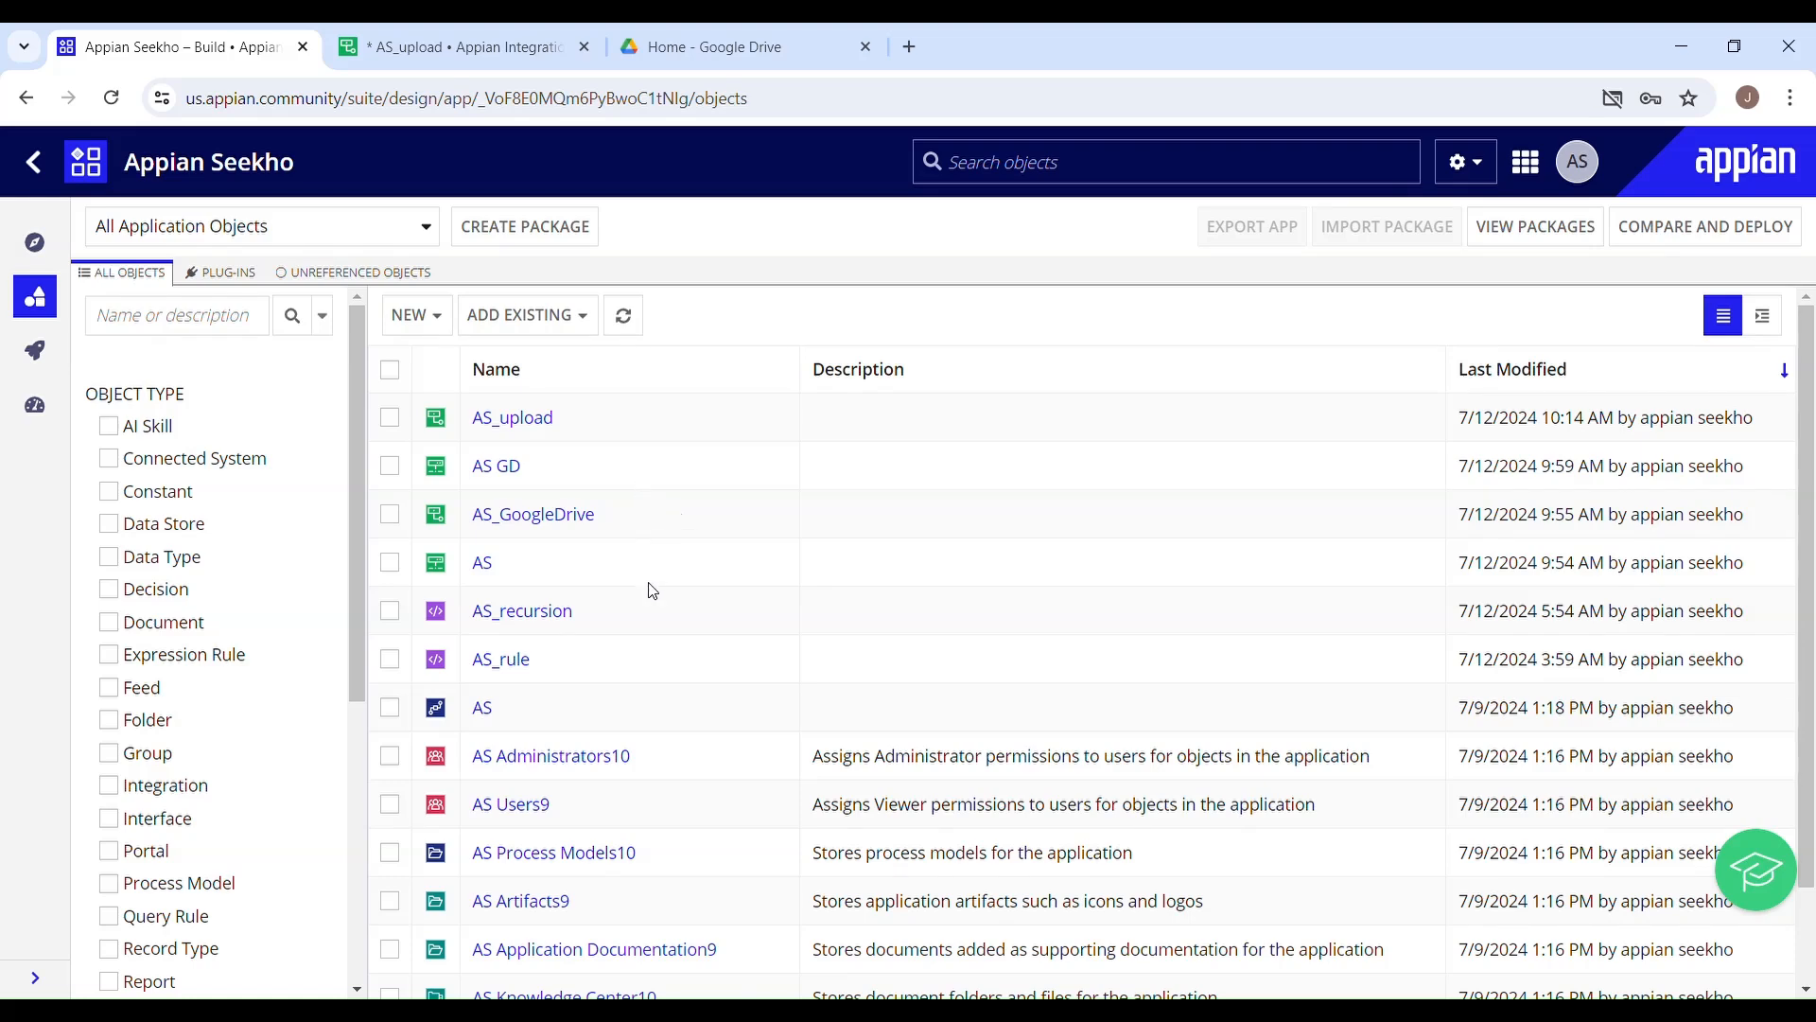
- Create the WhatsApp JPEG as a new document 'AS WhatsApp Image' with 'Create a constant' unchecked
left_click(416, 314)
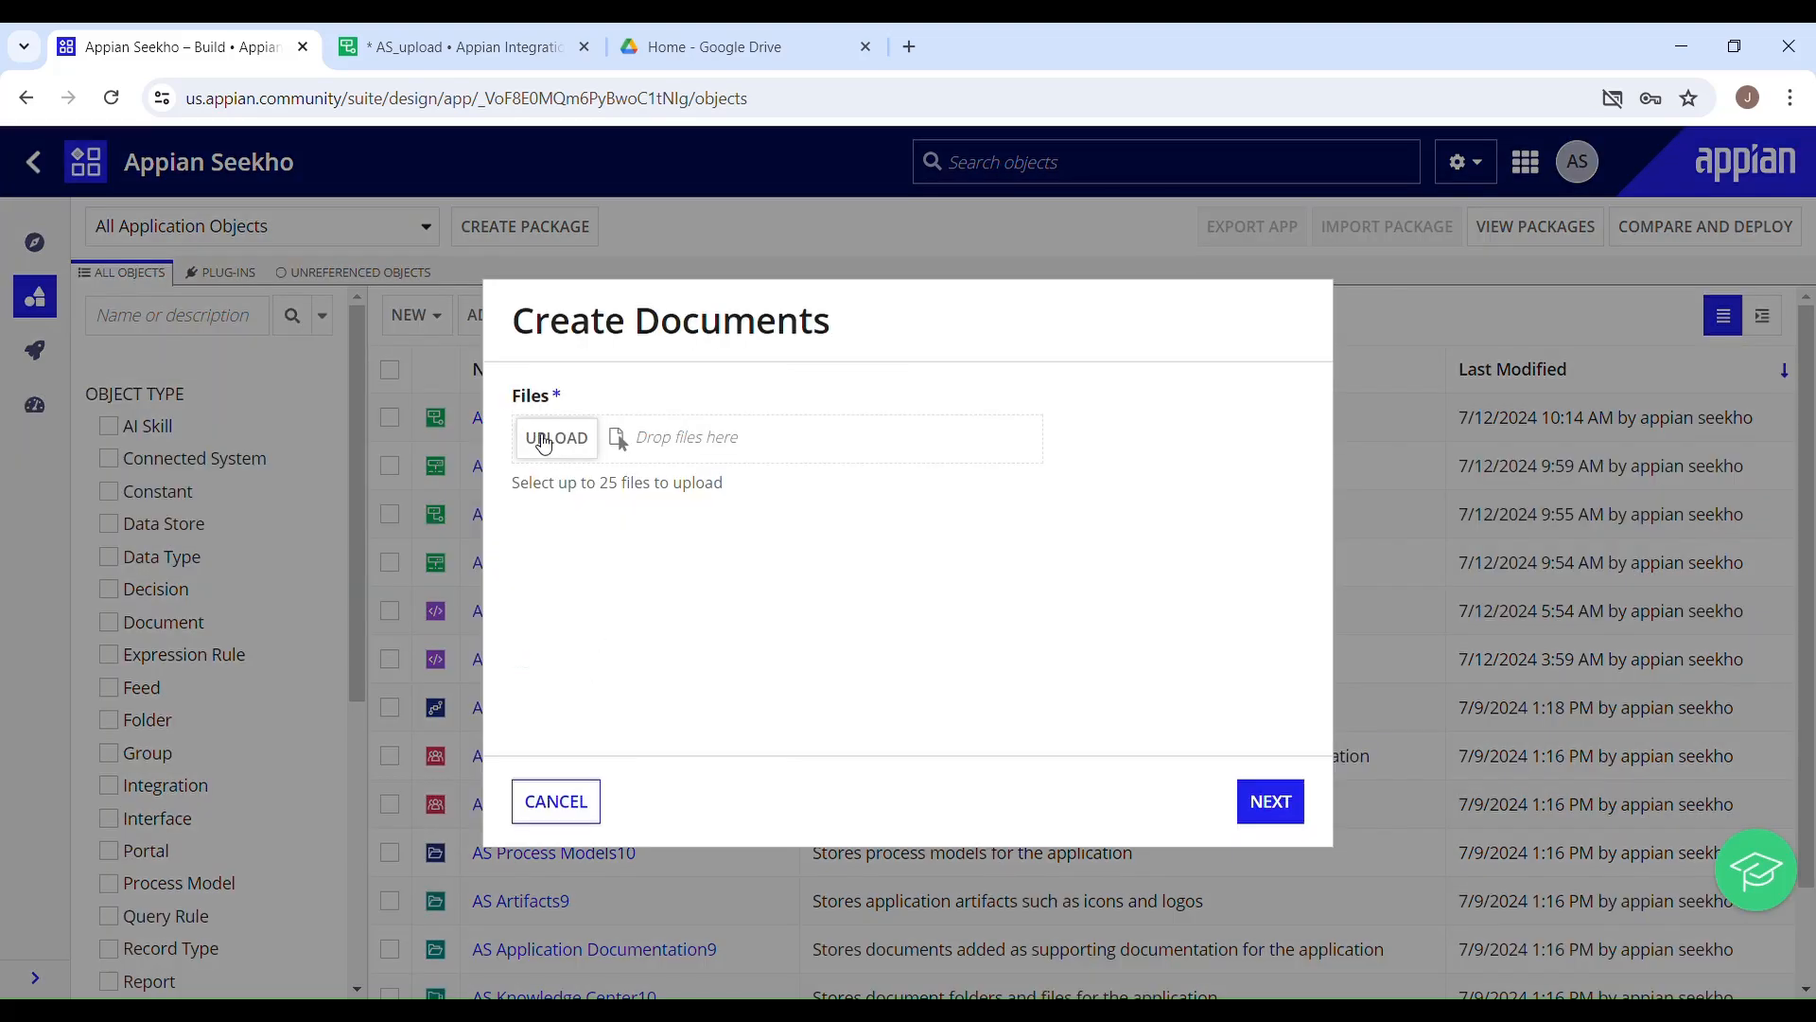
left_click(556, 439)
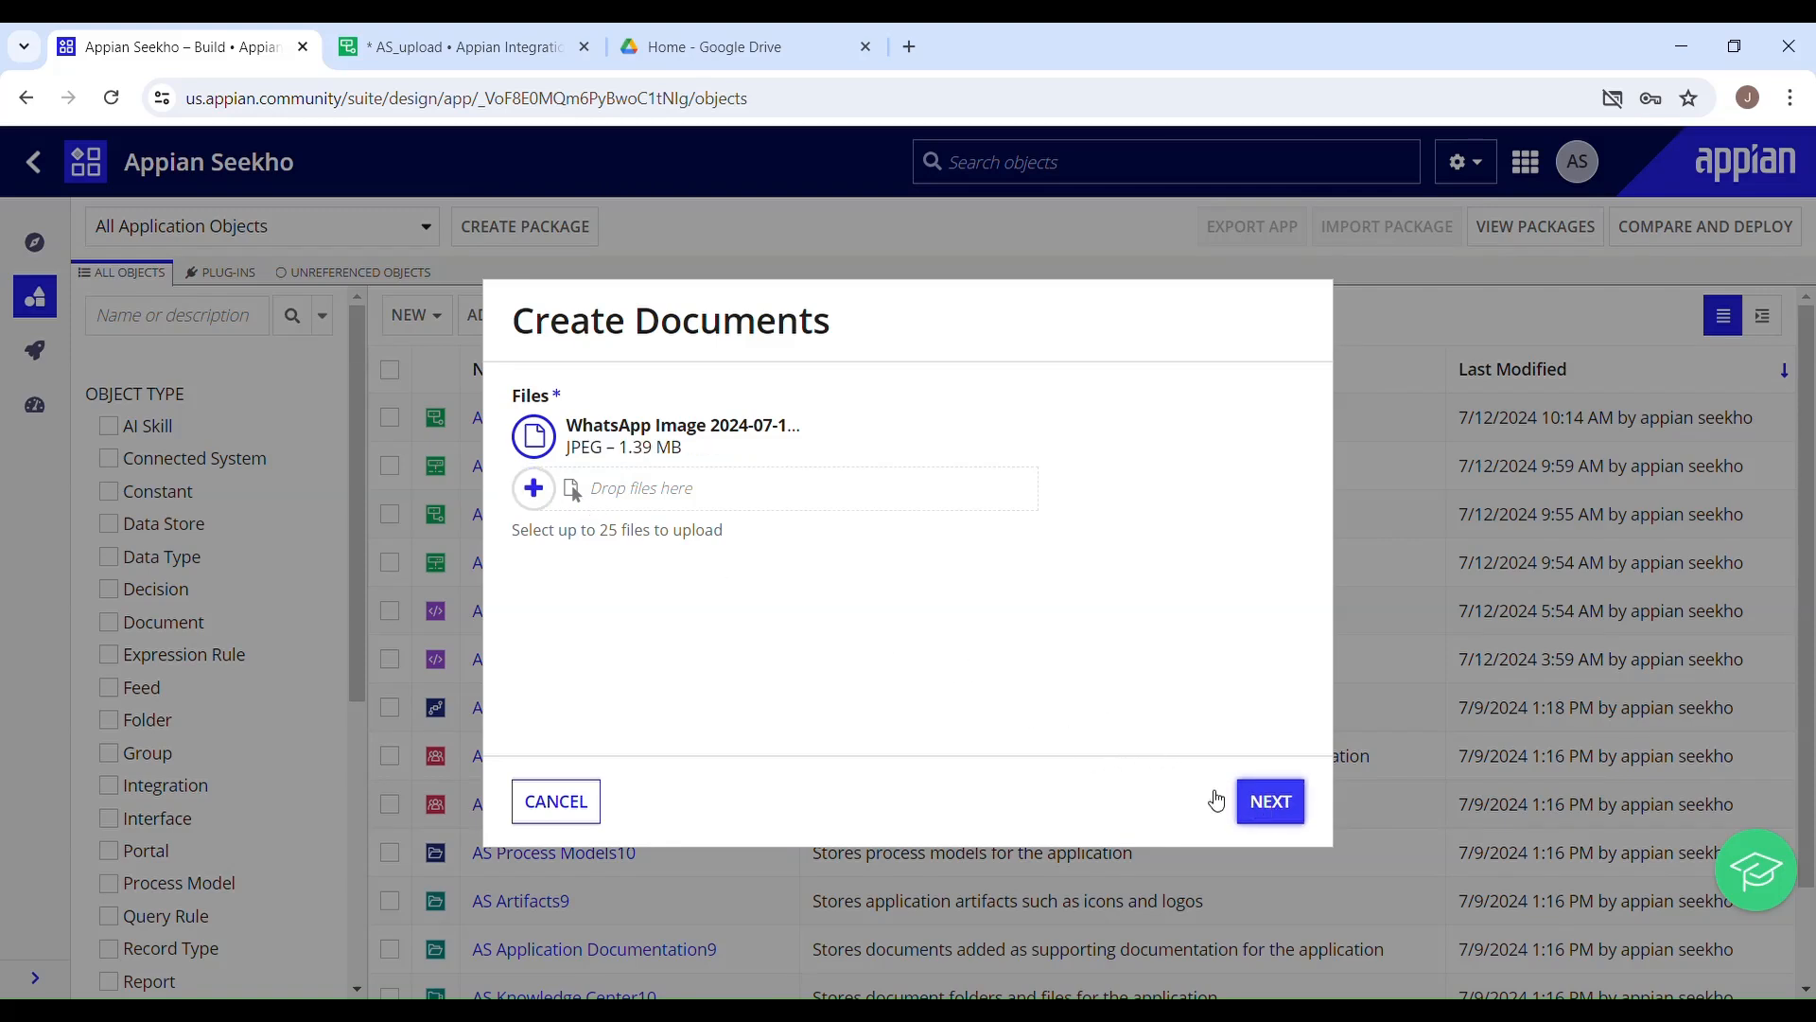
left_click(1271, 802)
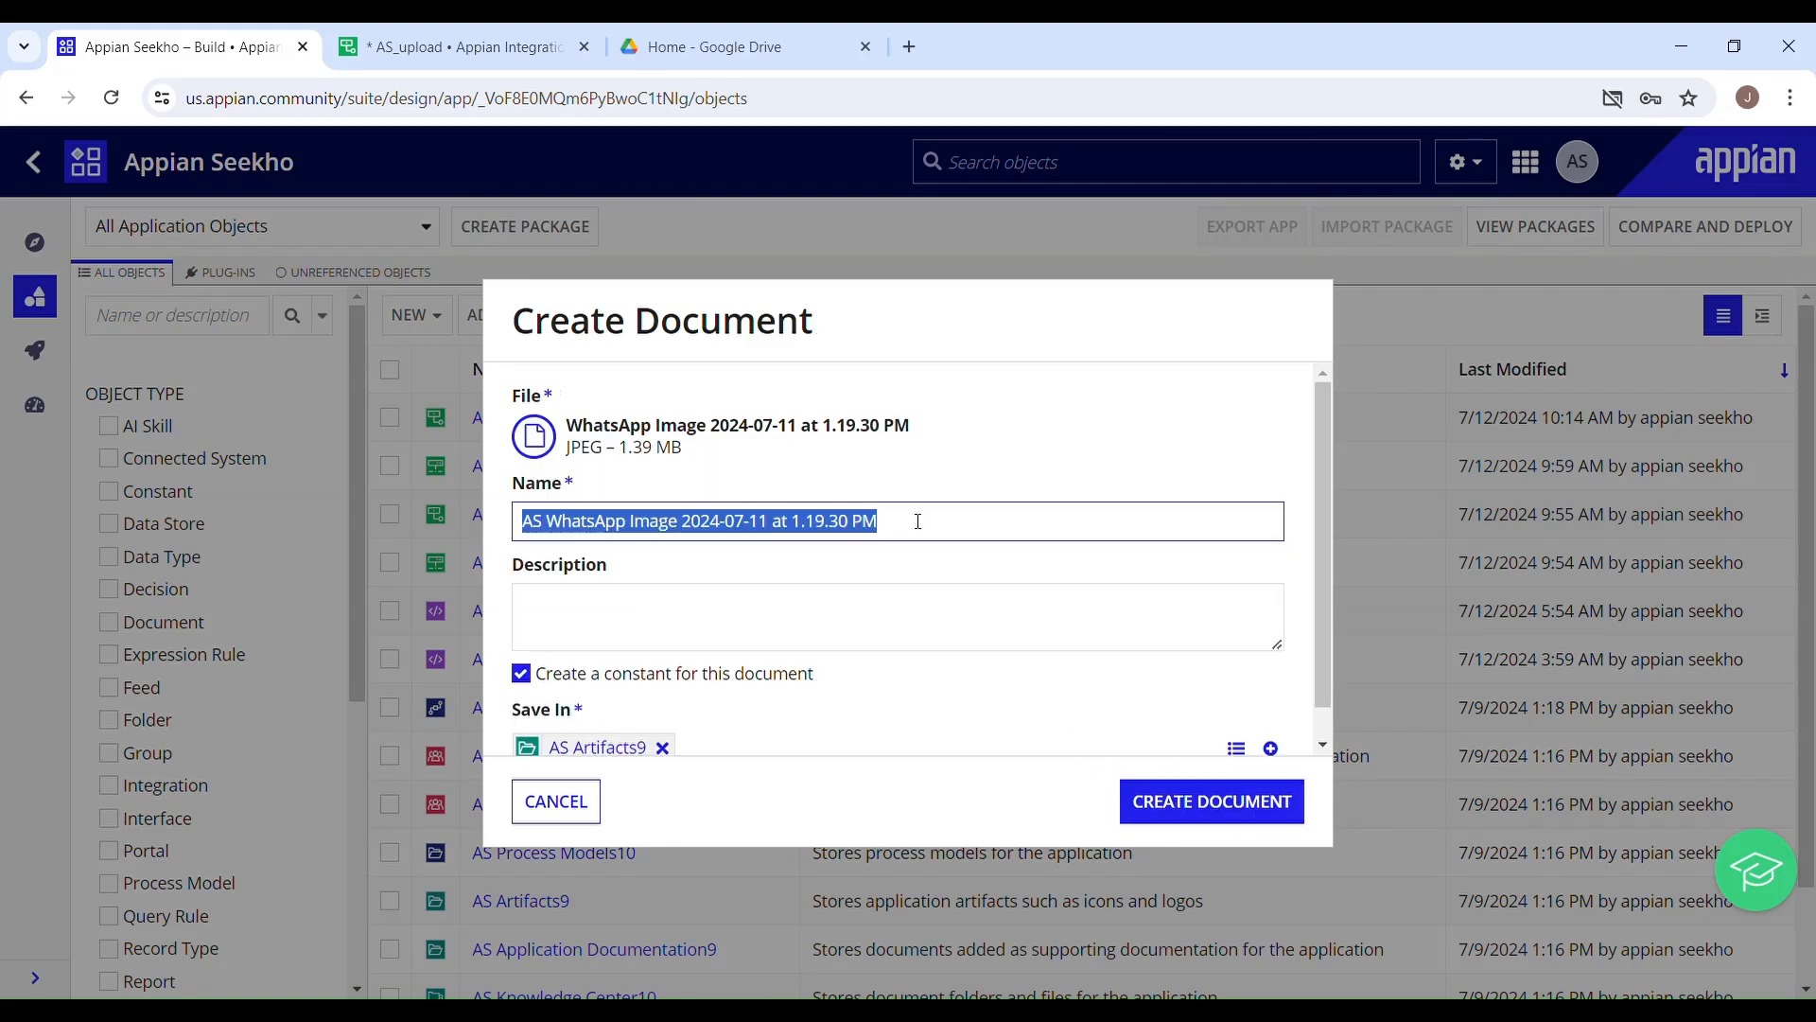
left_click(522, 674)
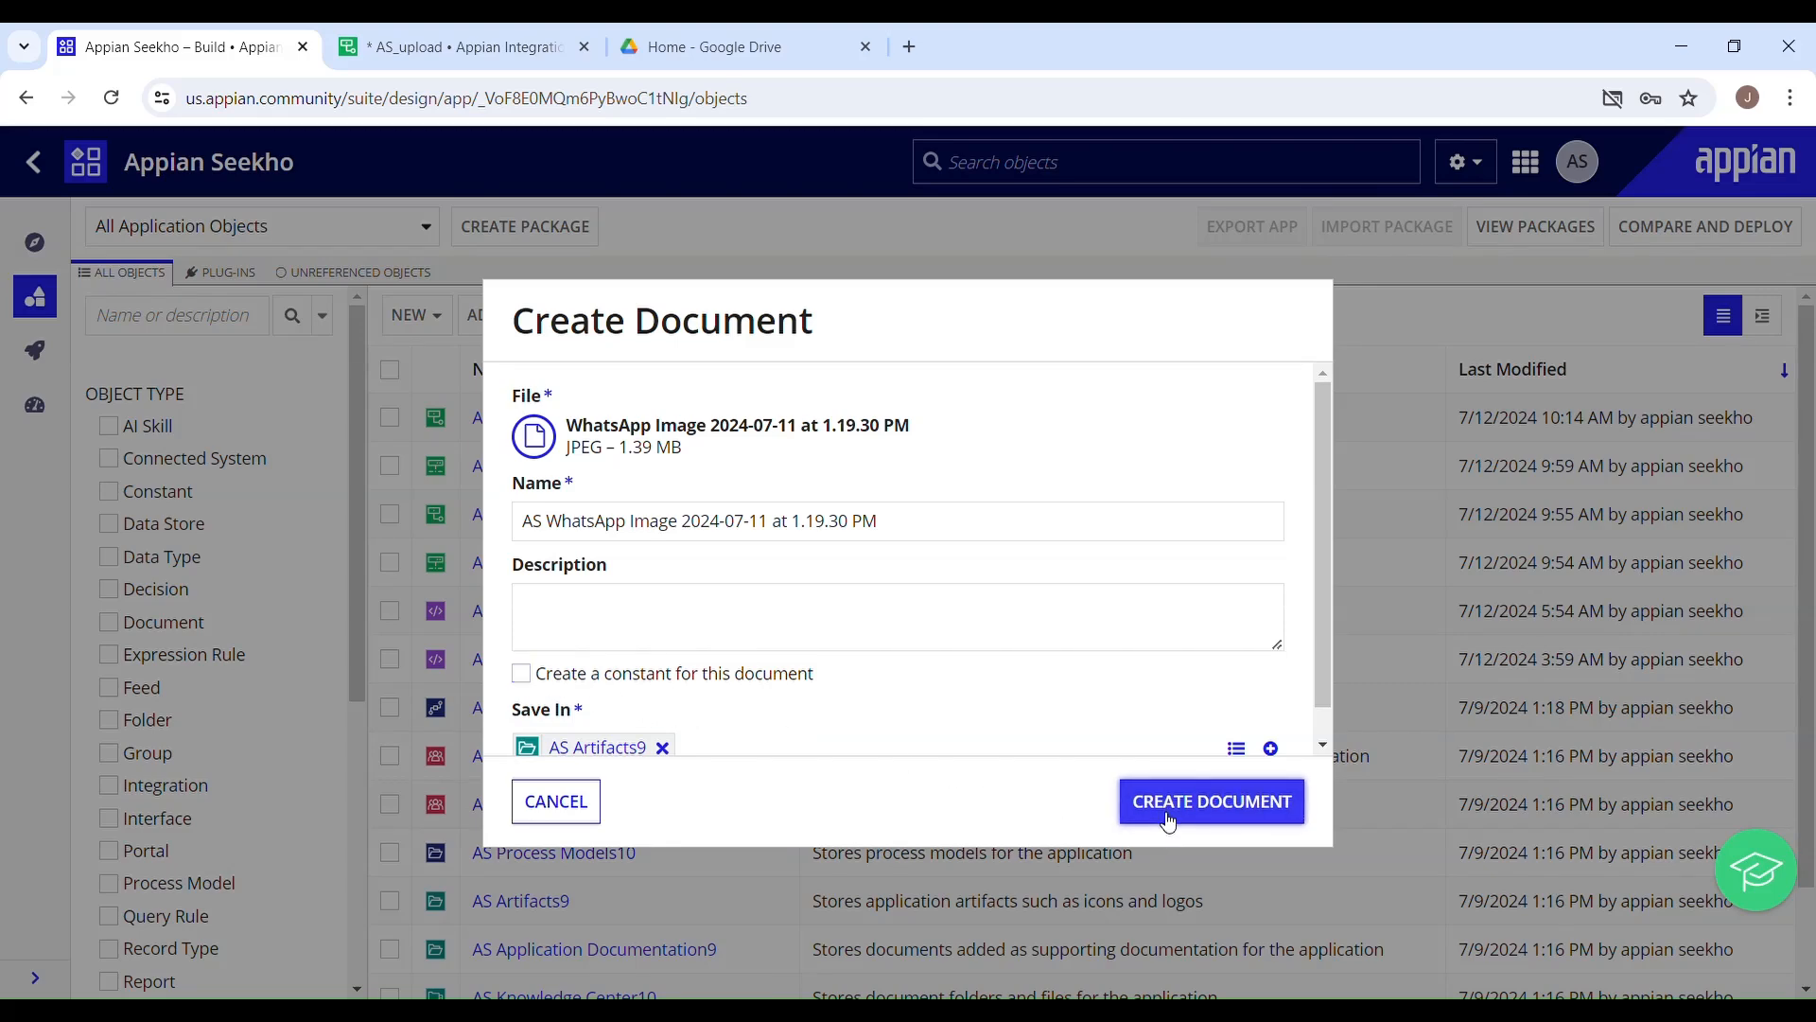
left_click(1211, 802)
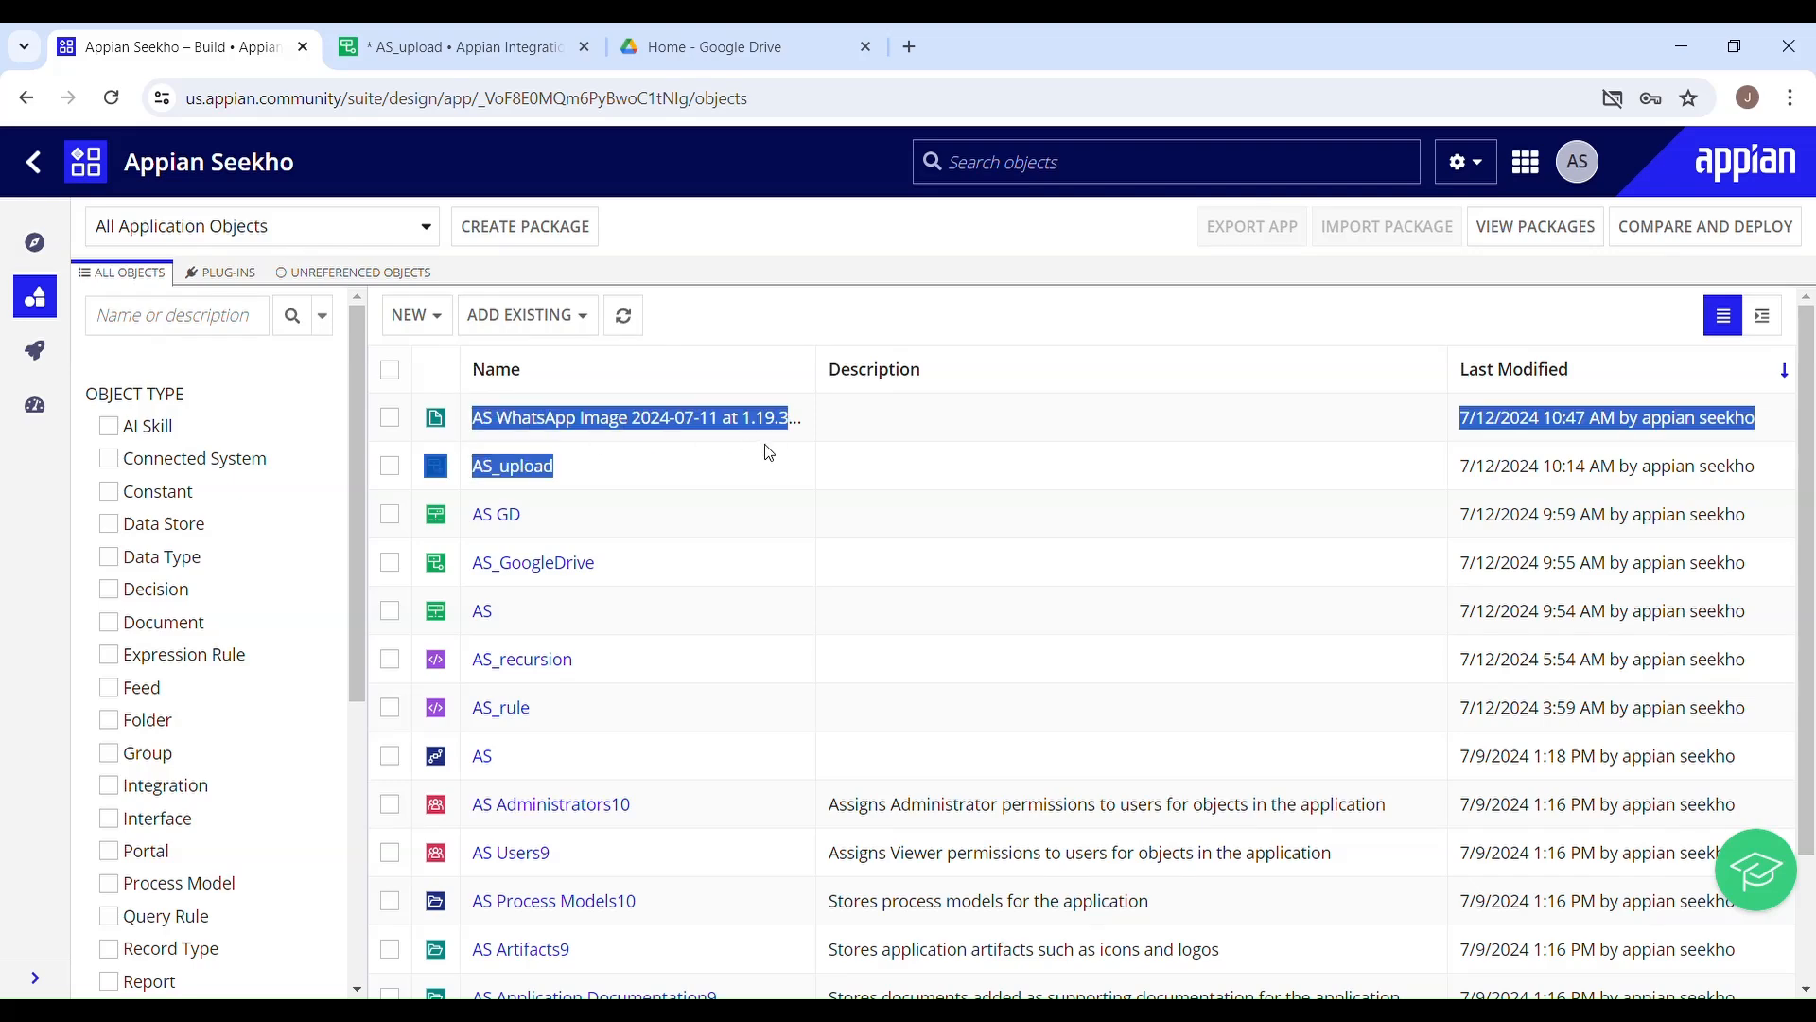
- Switch to the AS_upload integration and keep Upload File as its operation
left_click(454, 46)
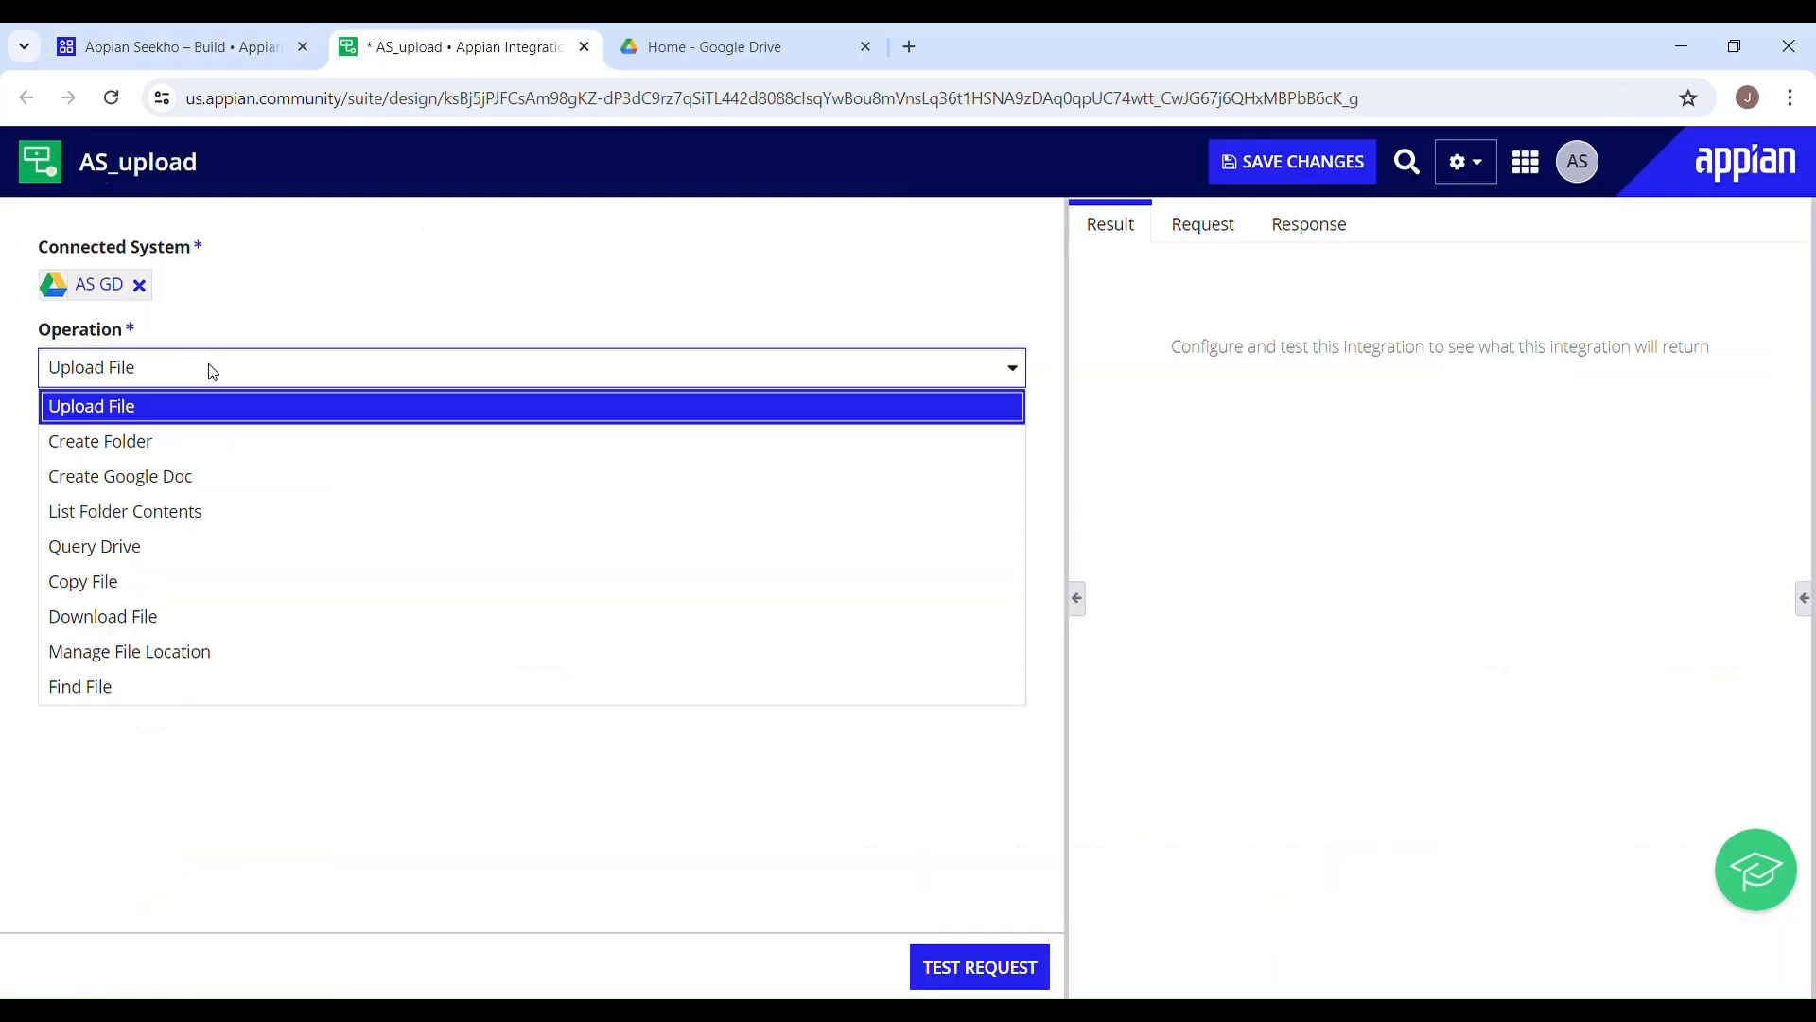
mouse_move(140, 595)
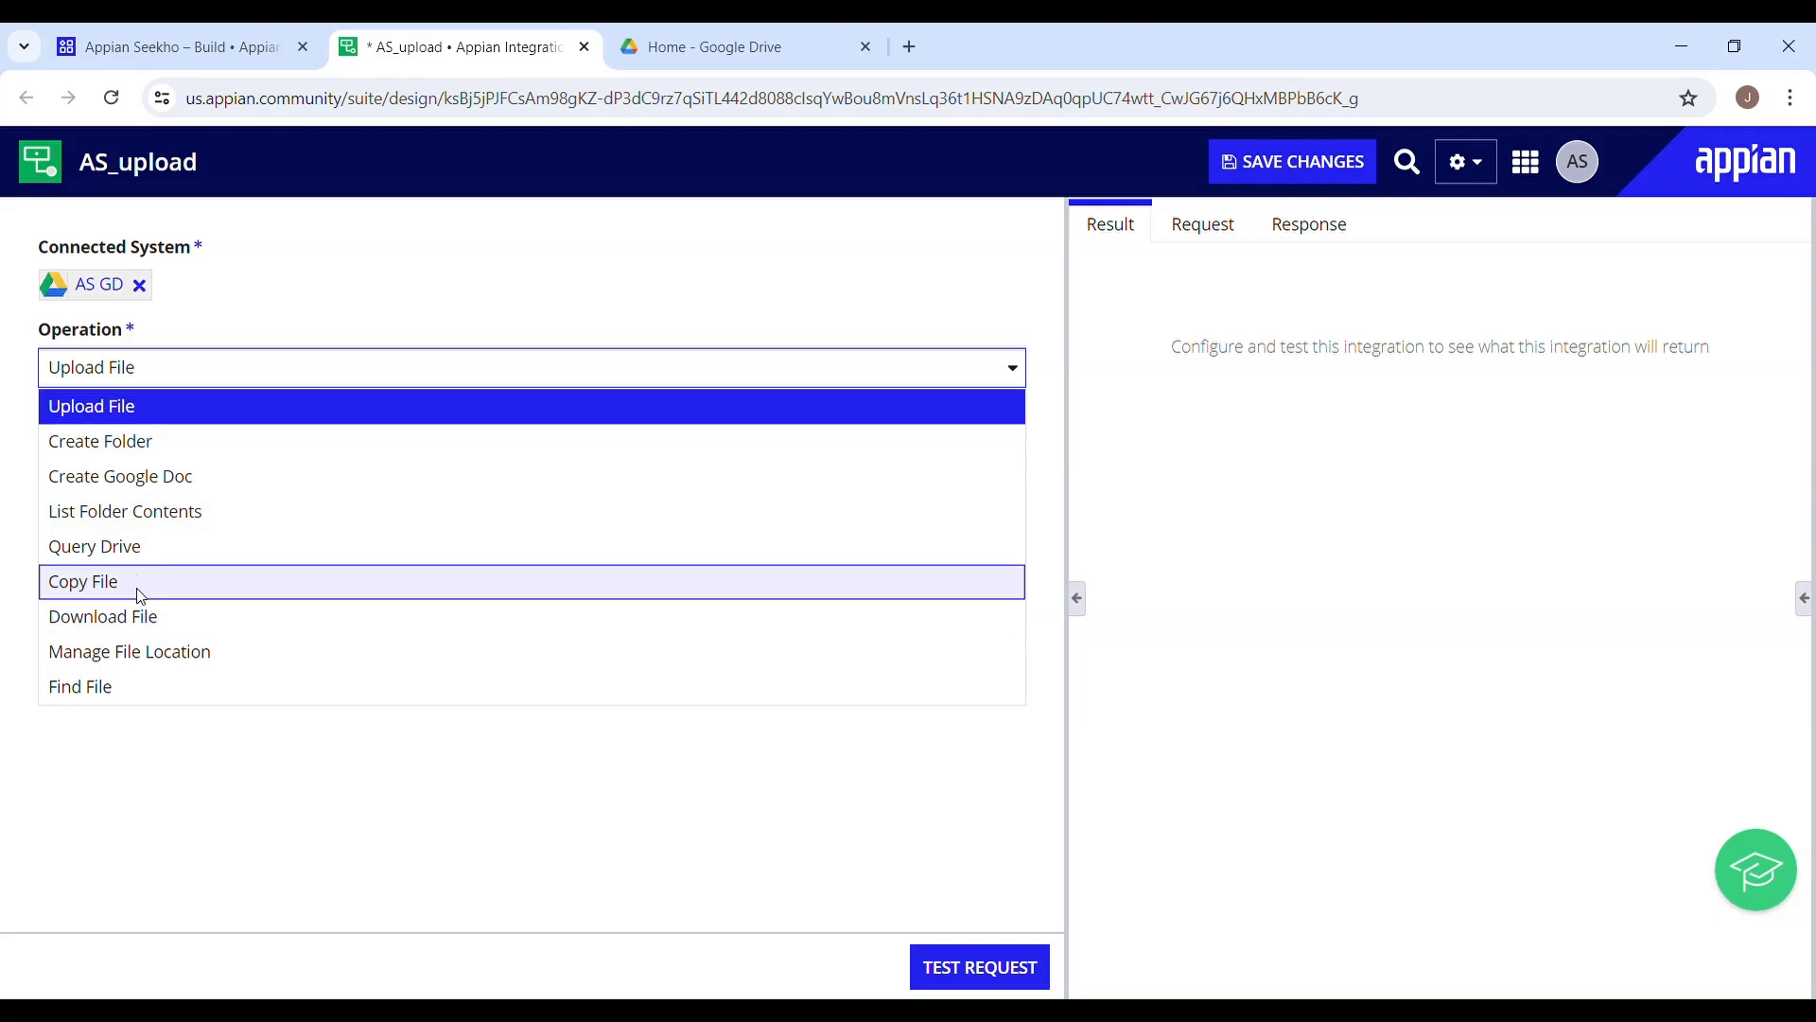
mouse_move(133, 481)
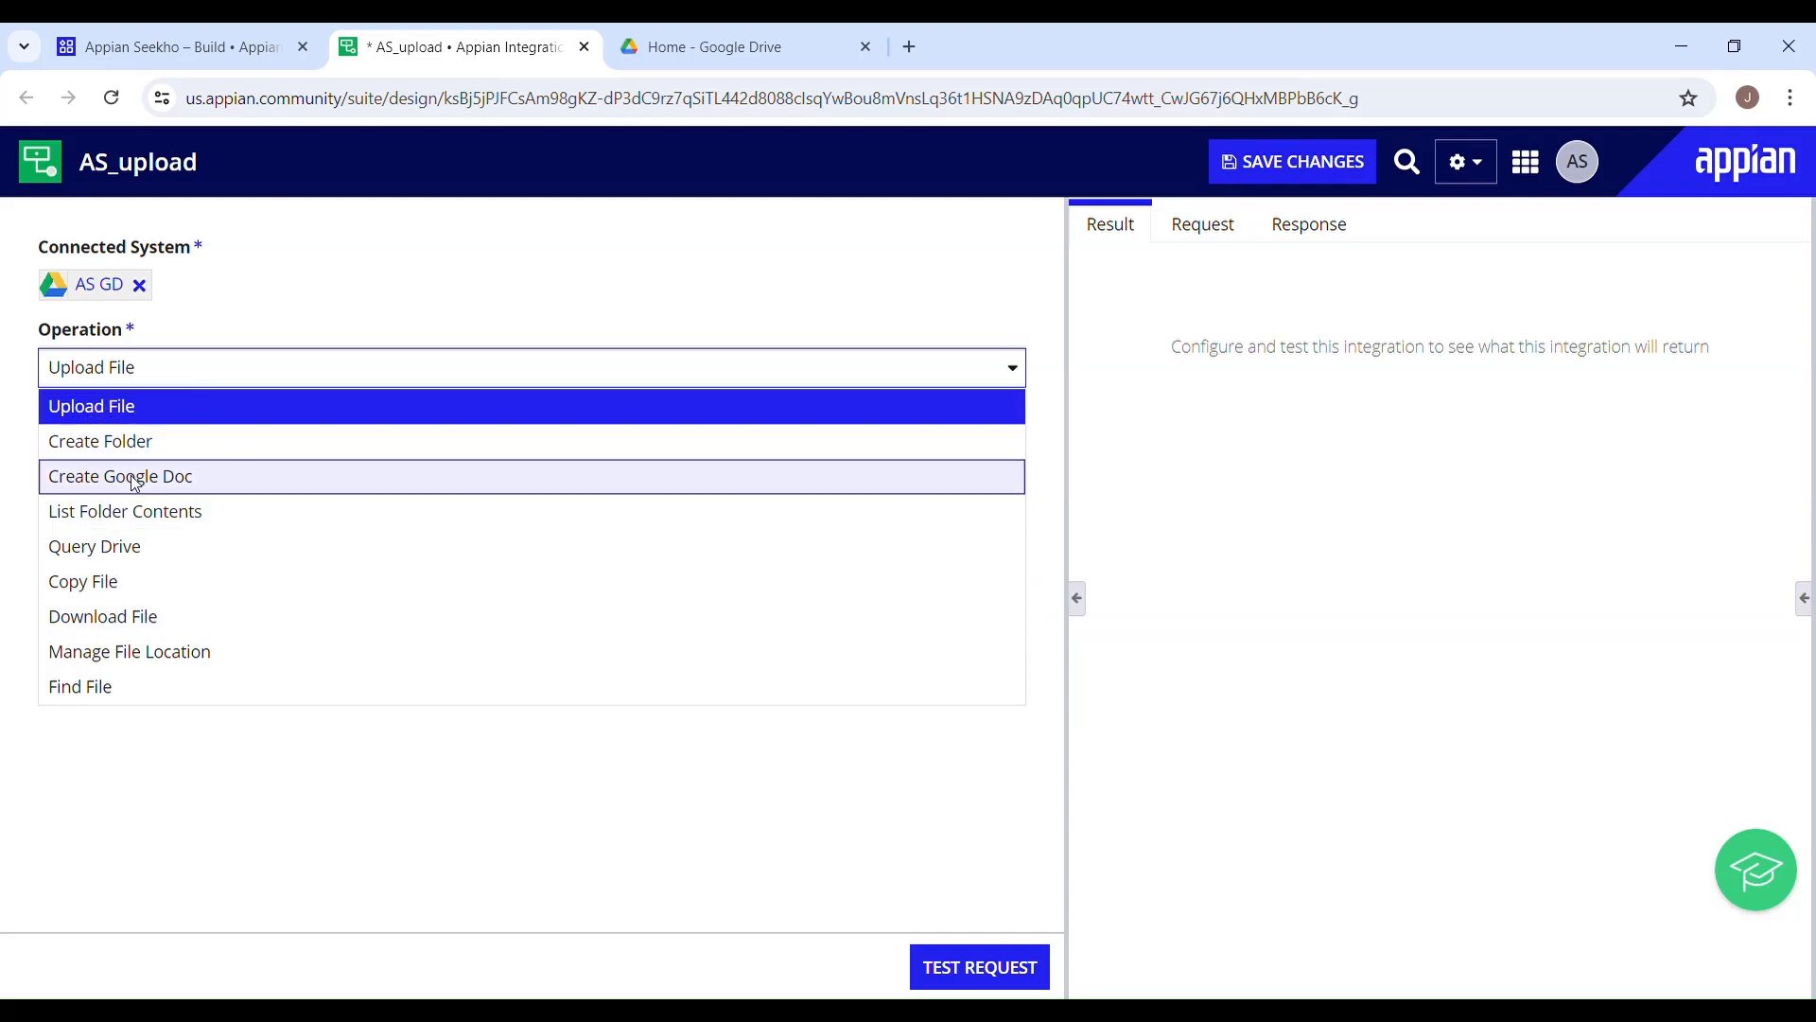
mouse_move(189, 587)
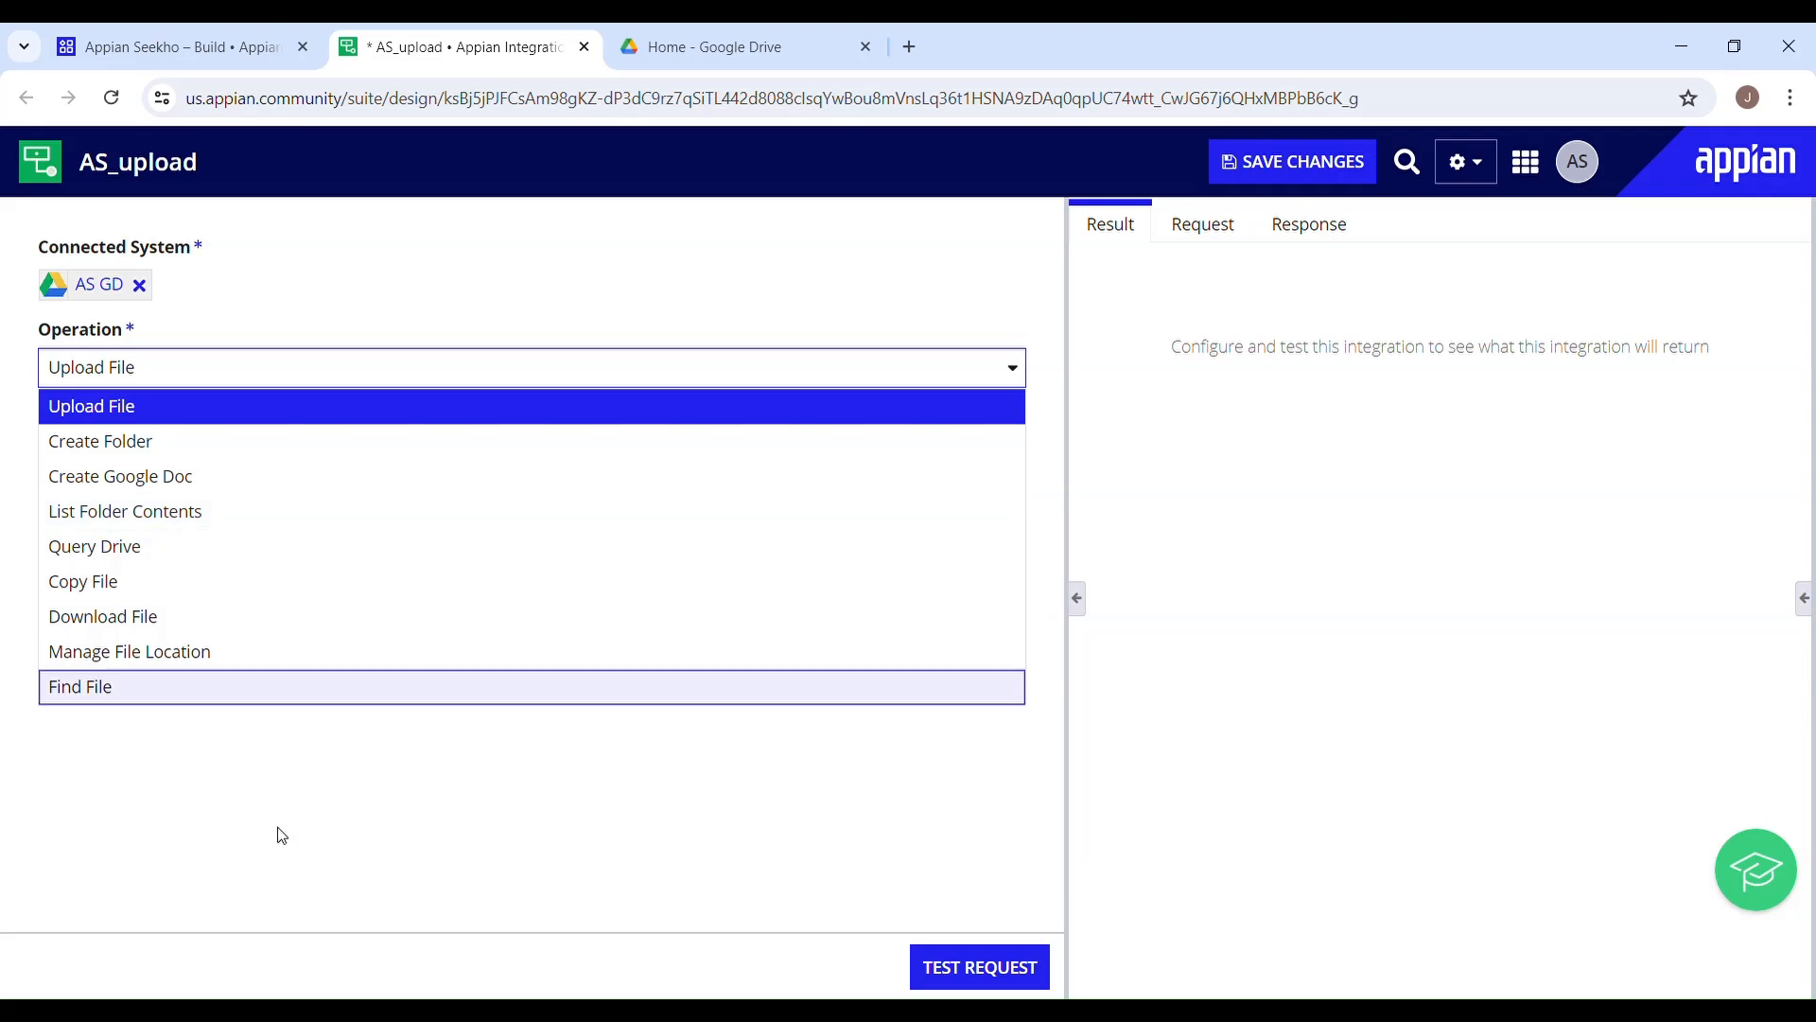
left_click(93, 405)
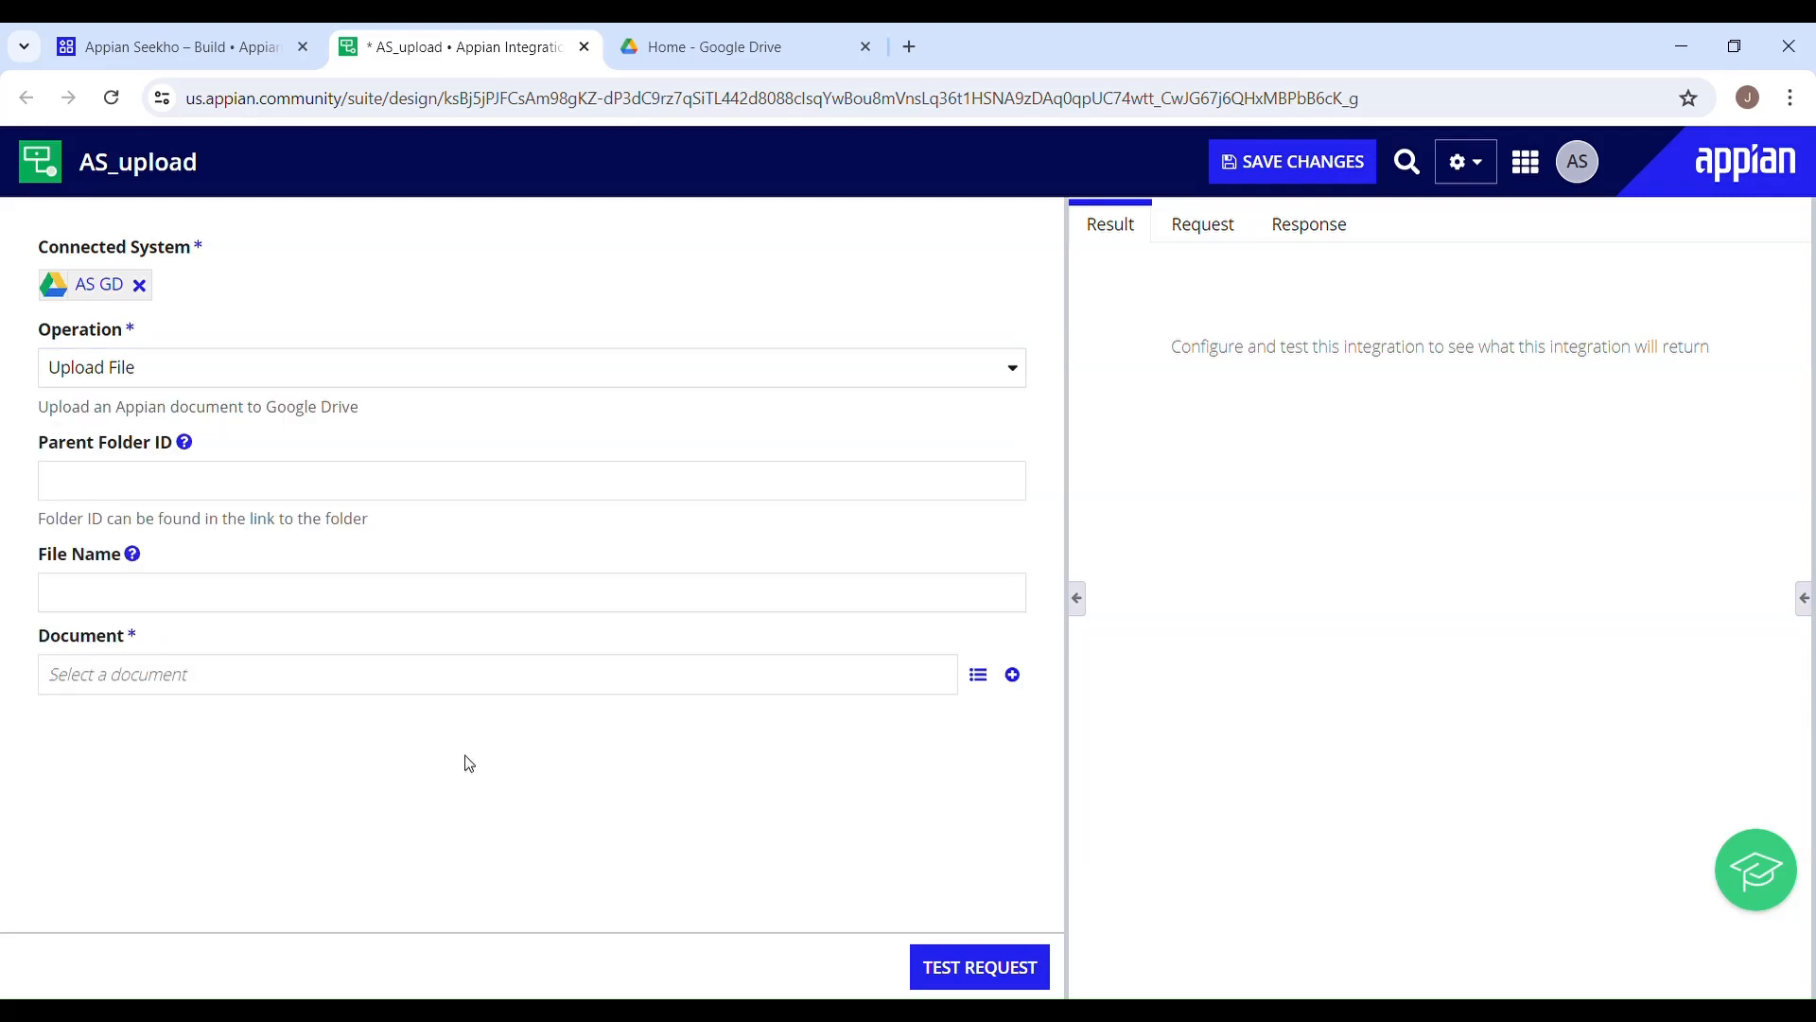
mouse_move(976, 673)
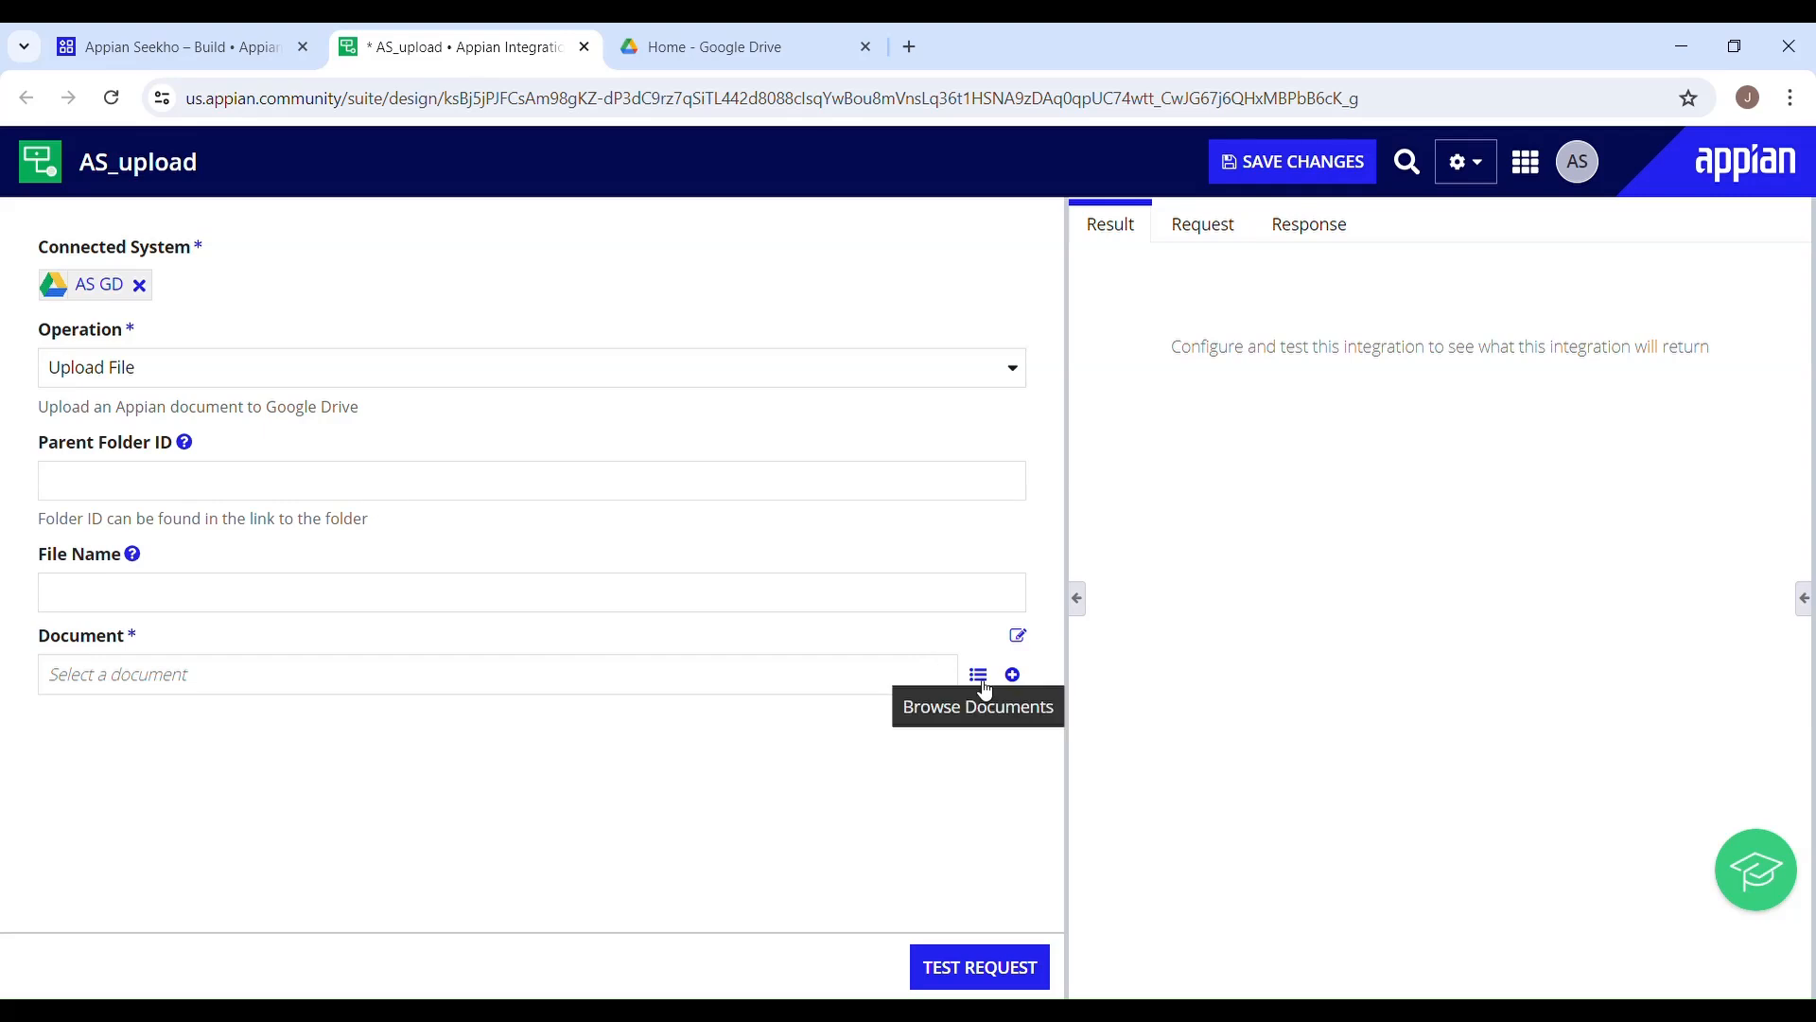
- Attach the AS WhatsApp Image document (searching 'whats') and run Test Request to a Success result
left_click(977, 673)
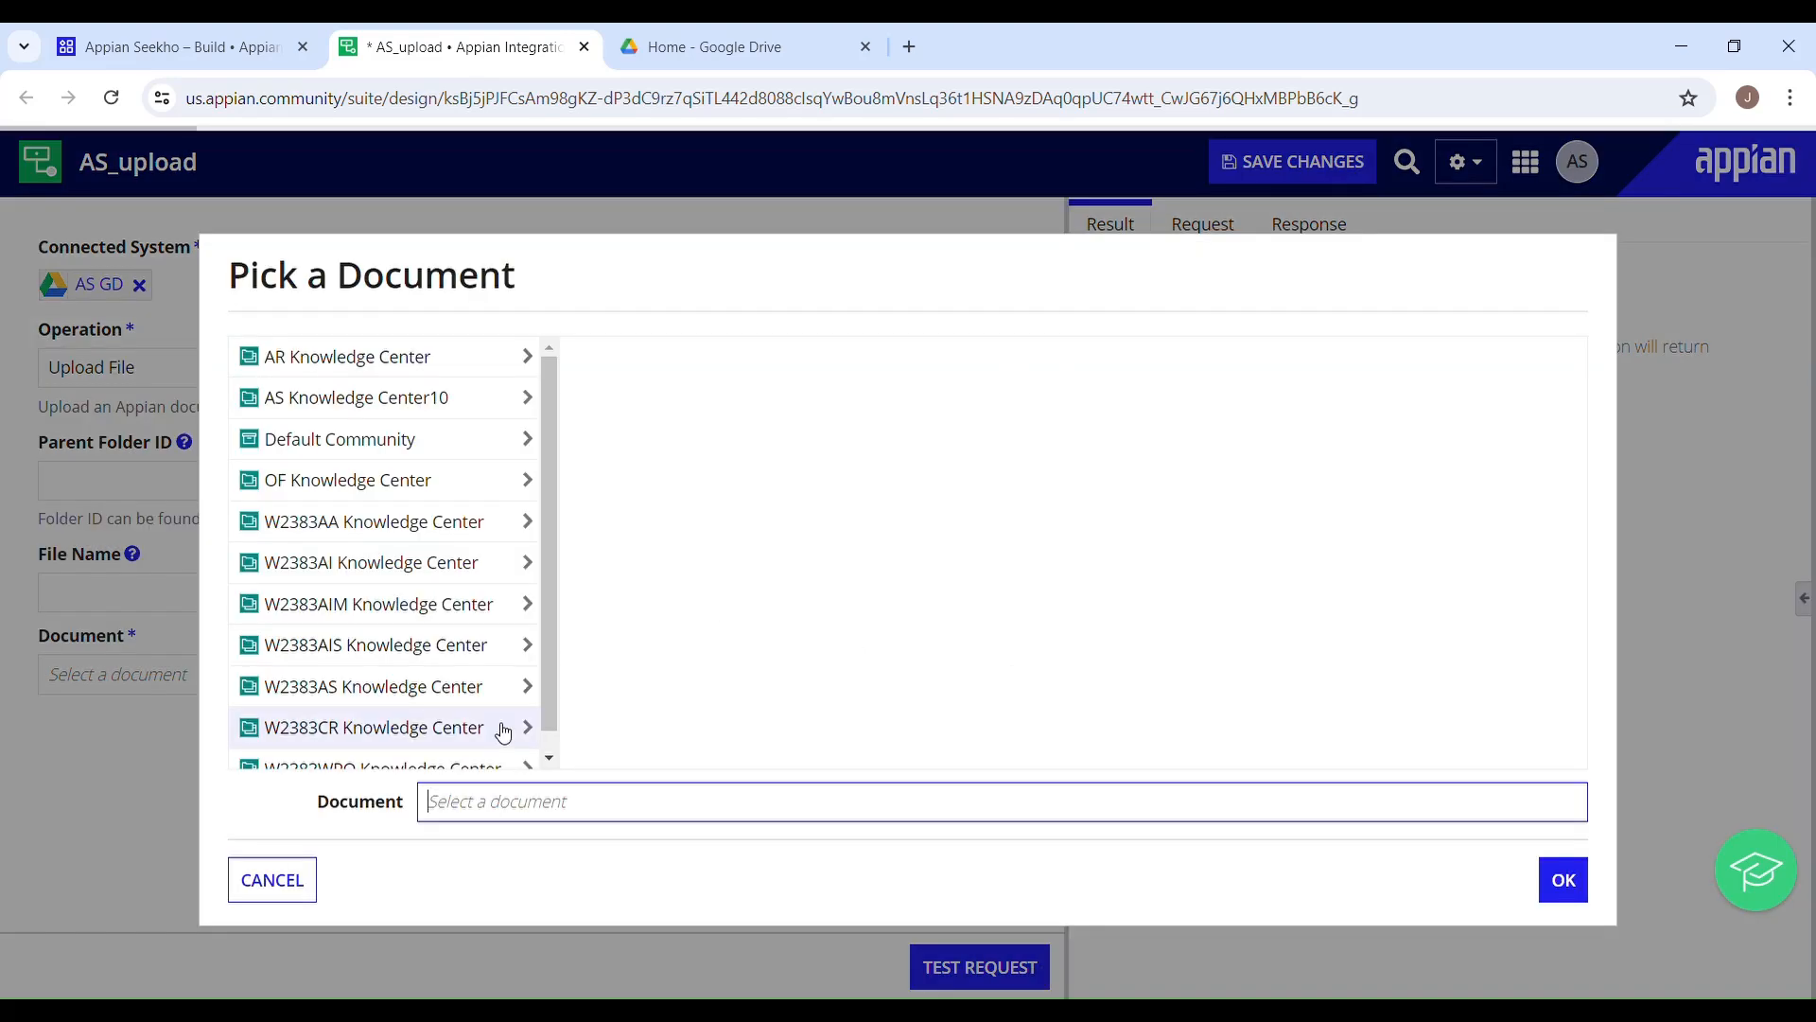
type("whats")
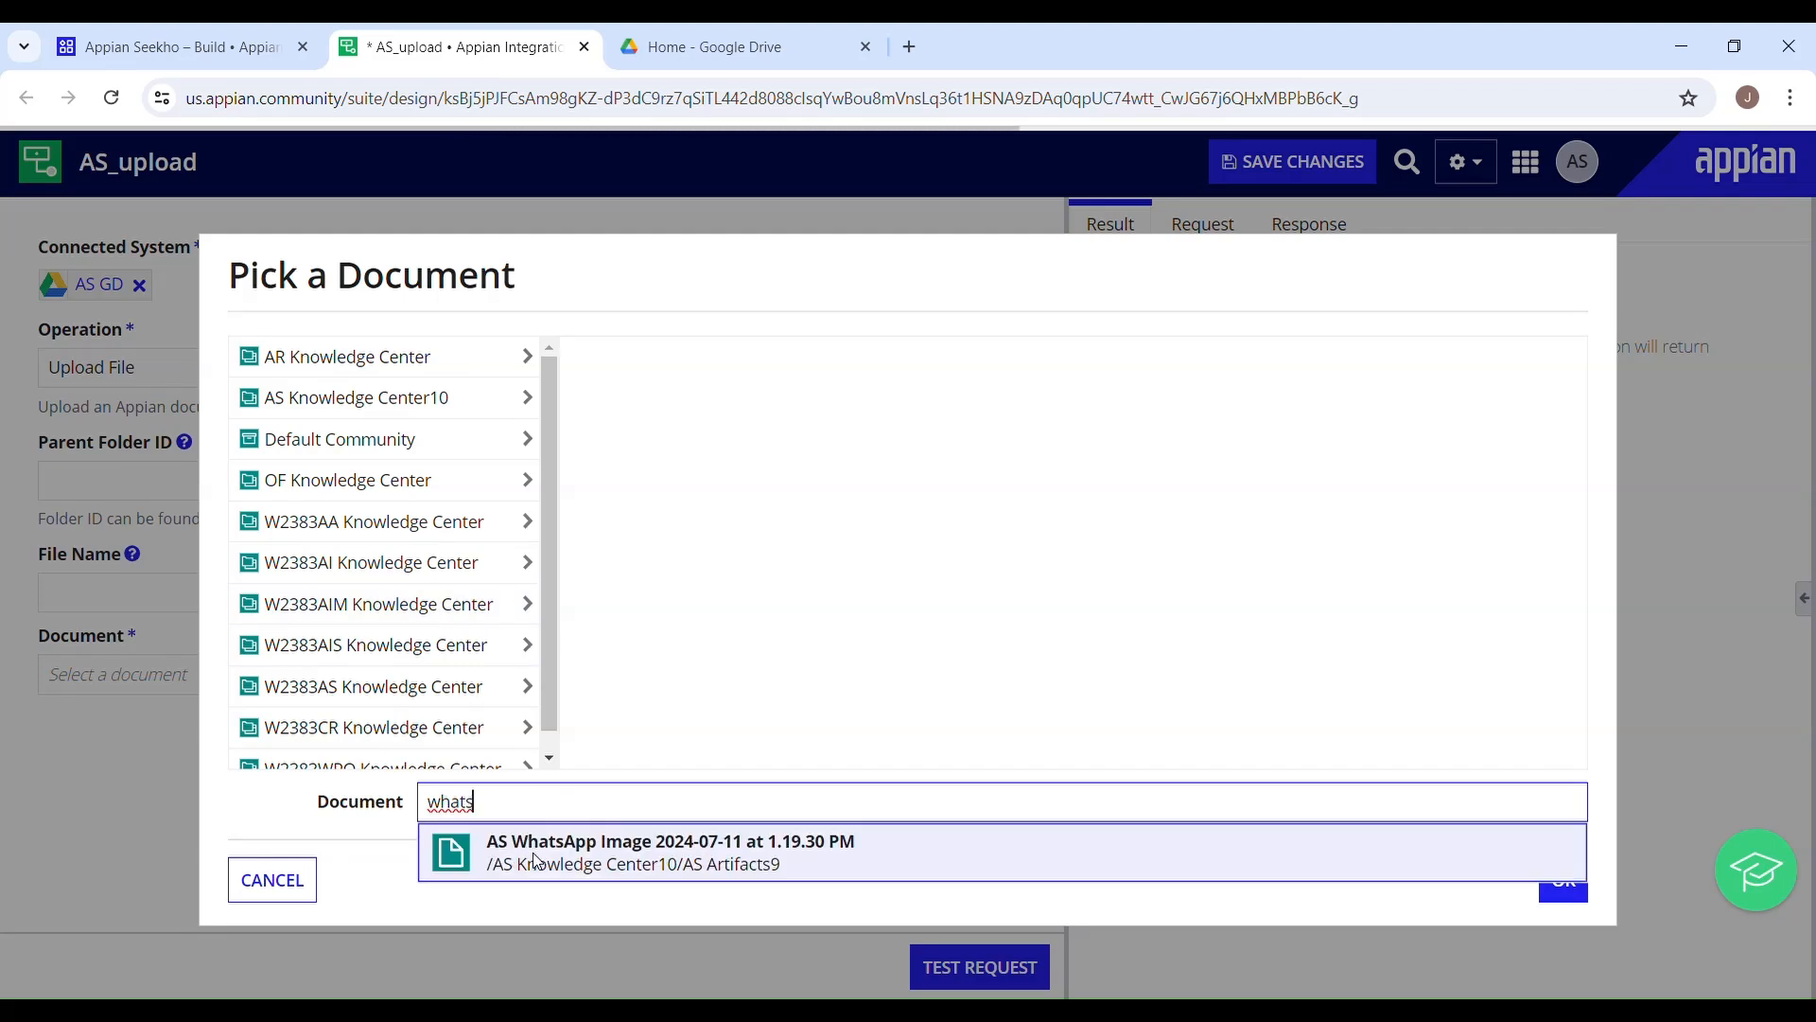
left_click(669, 852)
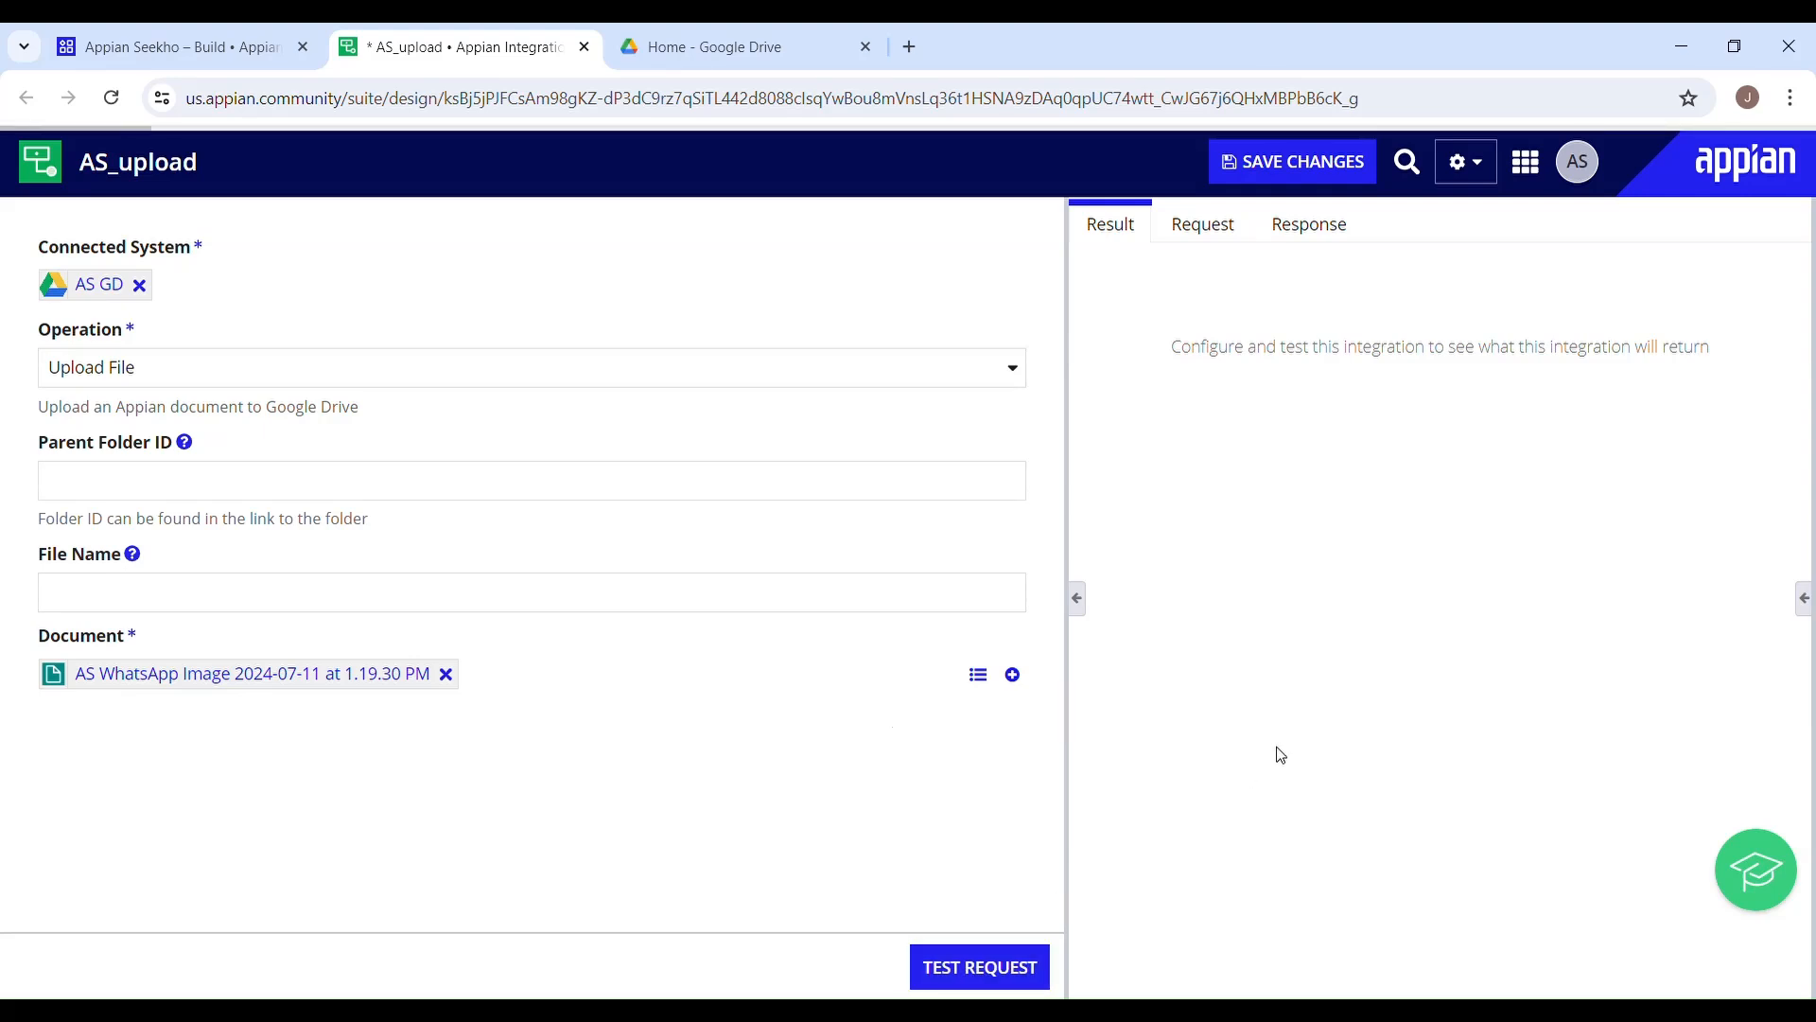
left_click(980, 967)
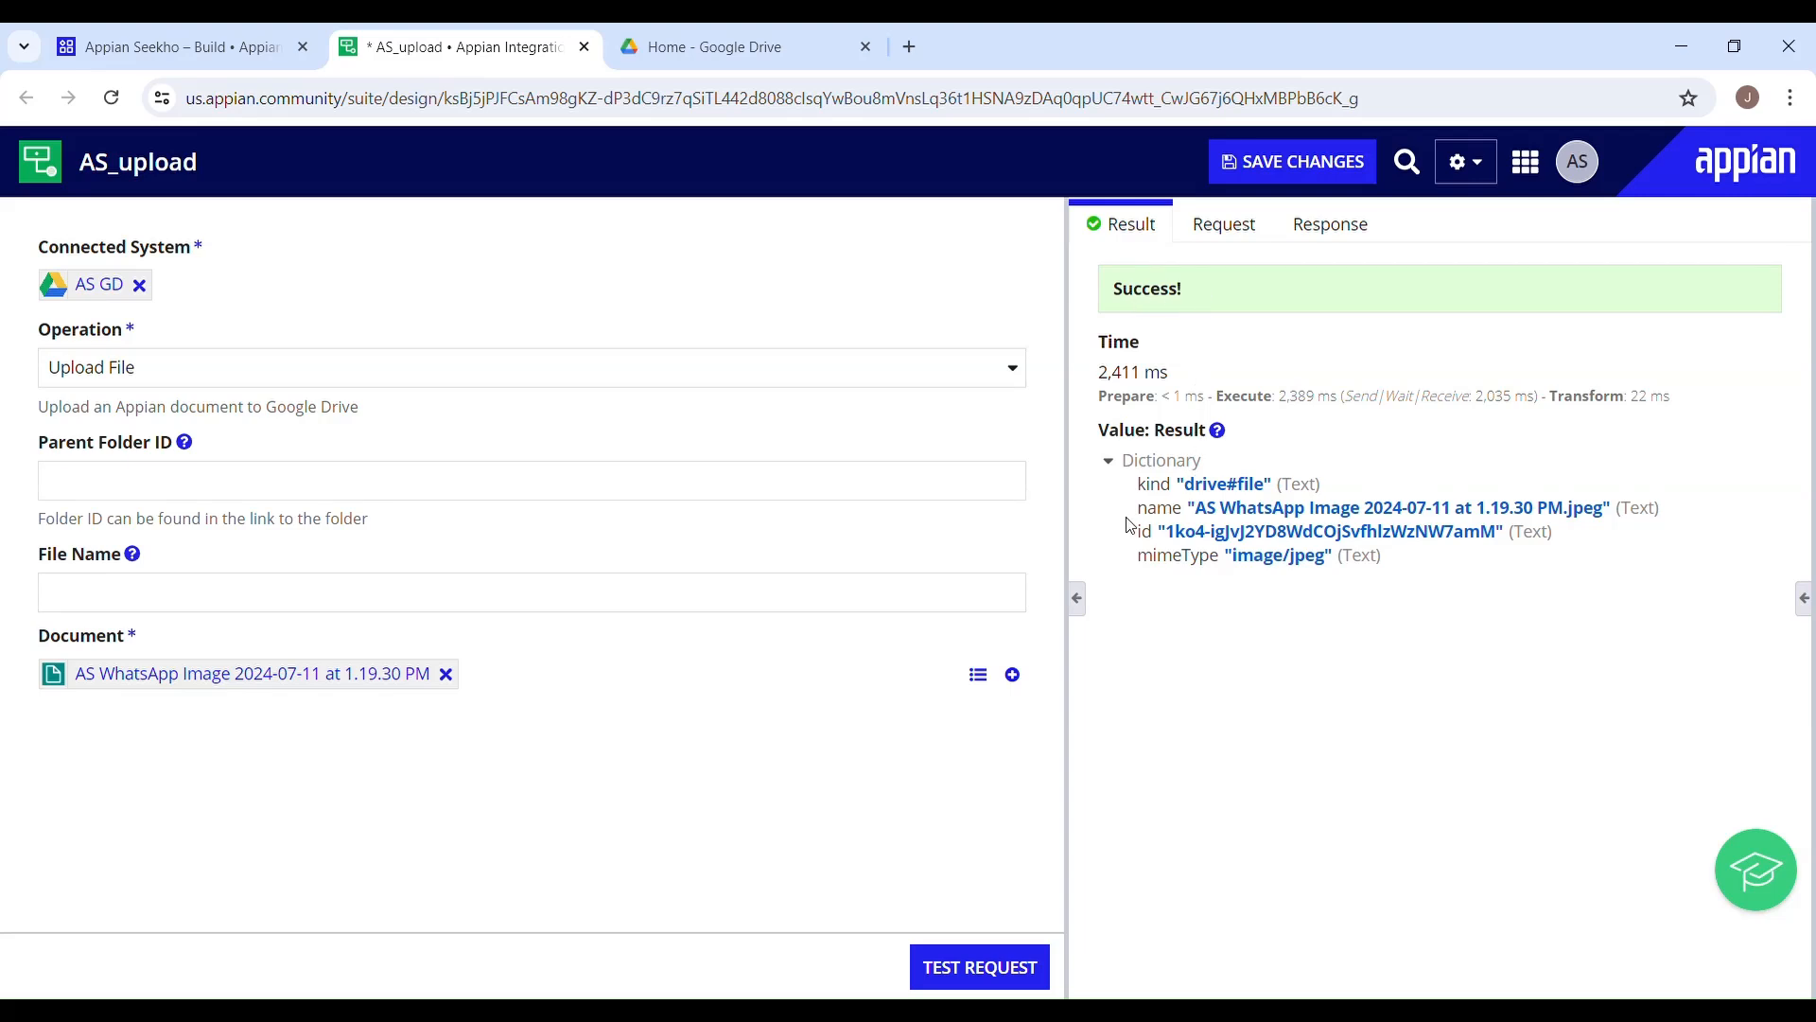
mouse_move(751, 55)
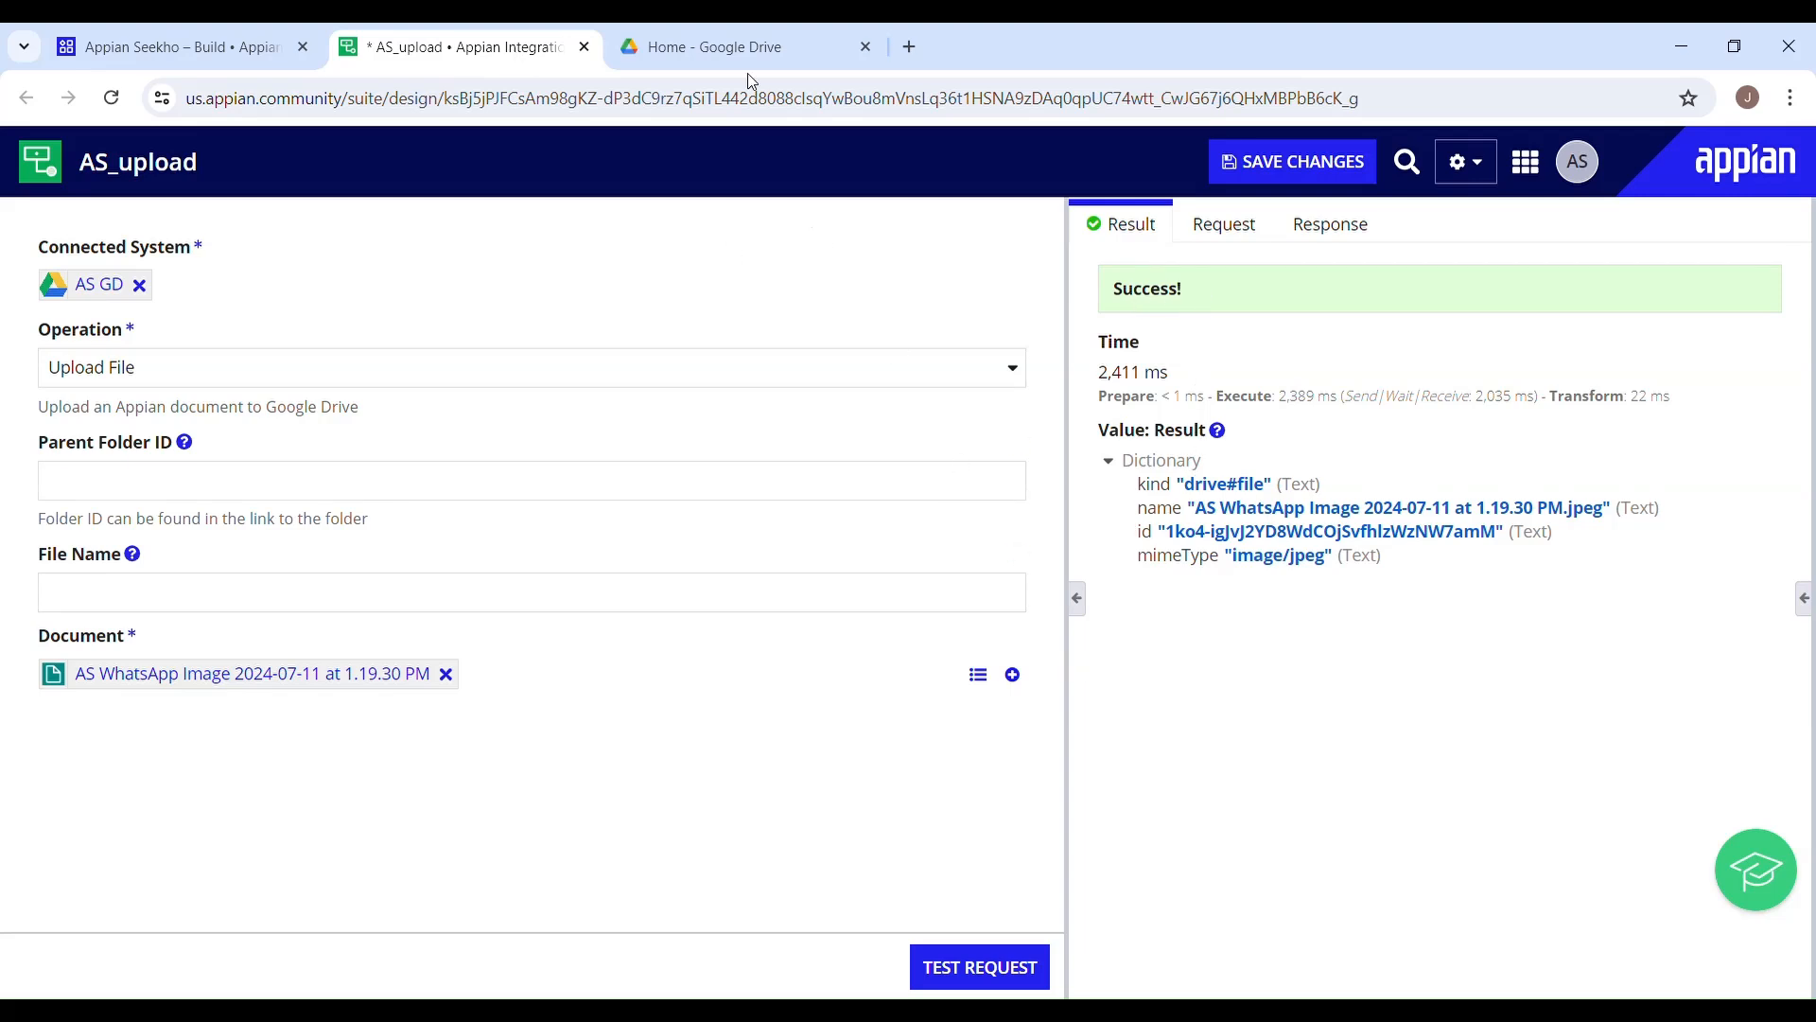
- Reload Google Drive and preview the uploaded AS WhatsApp Image jpeg in My Drive
left_click(734, 45)
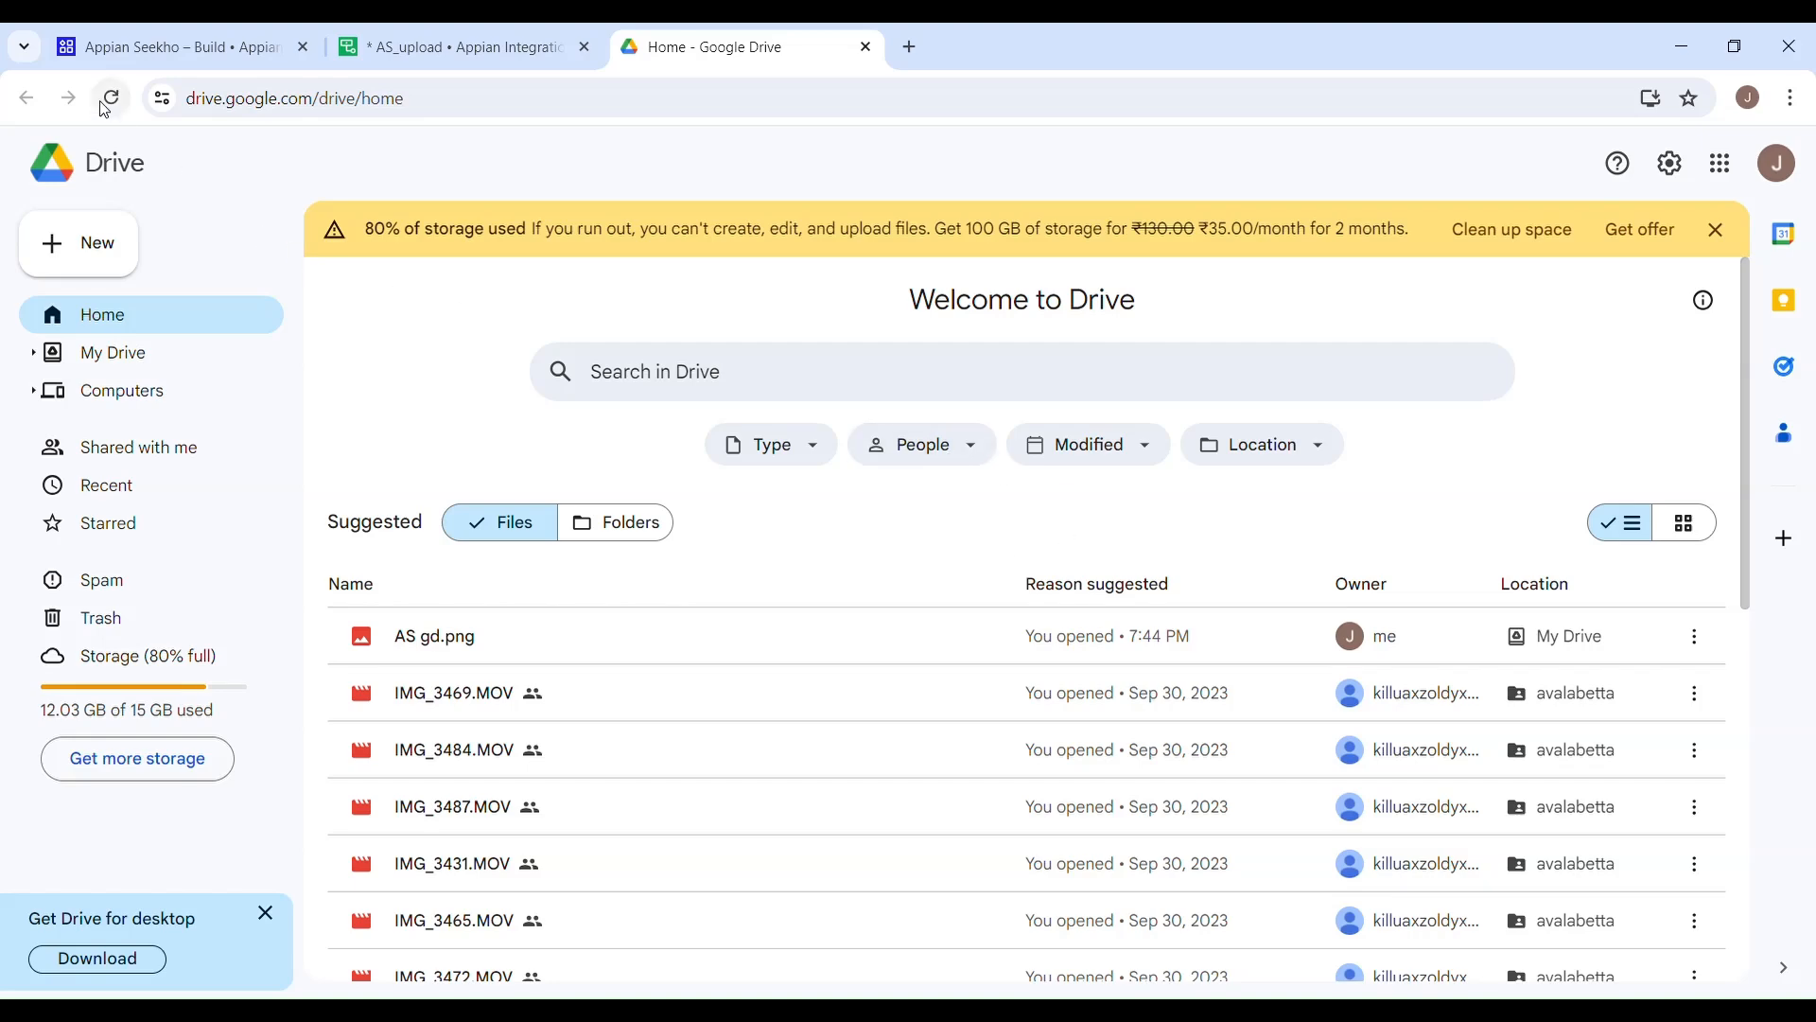
left_click(110, 98)
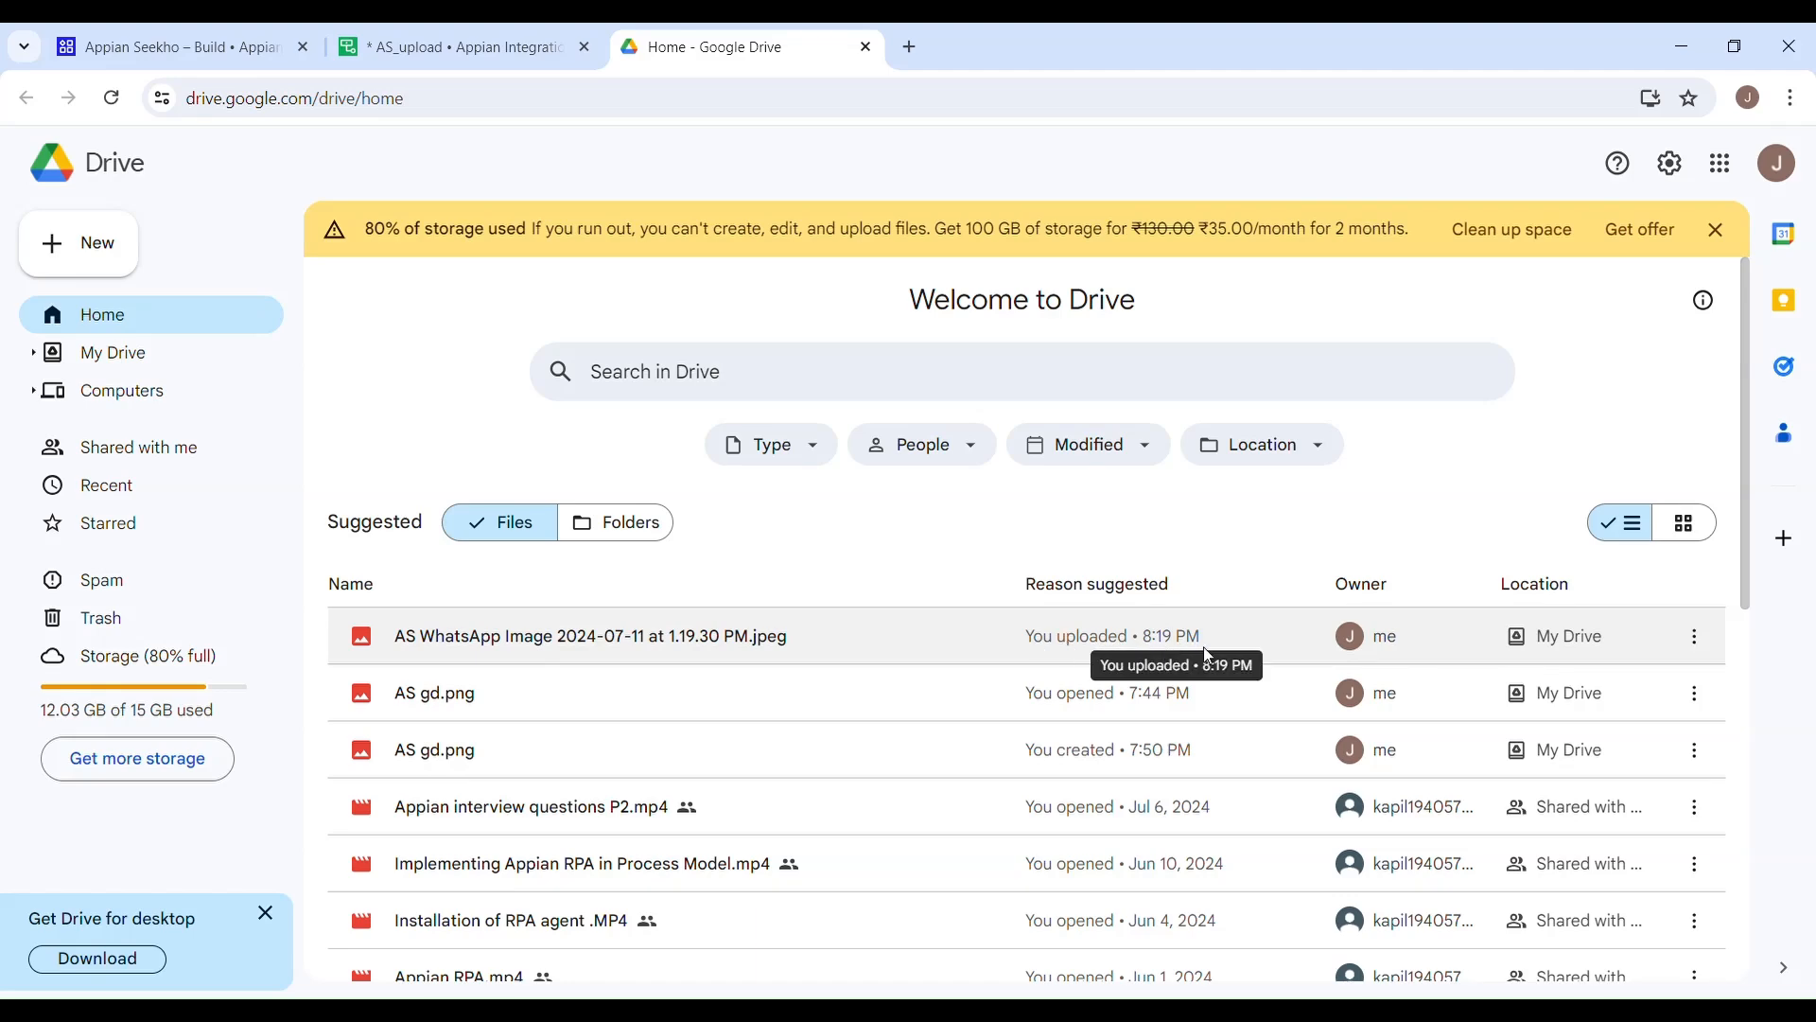
left_click(590, 635)
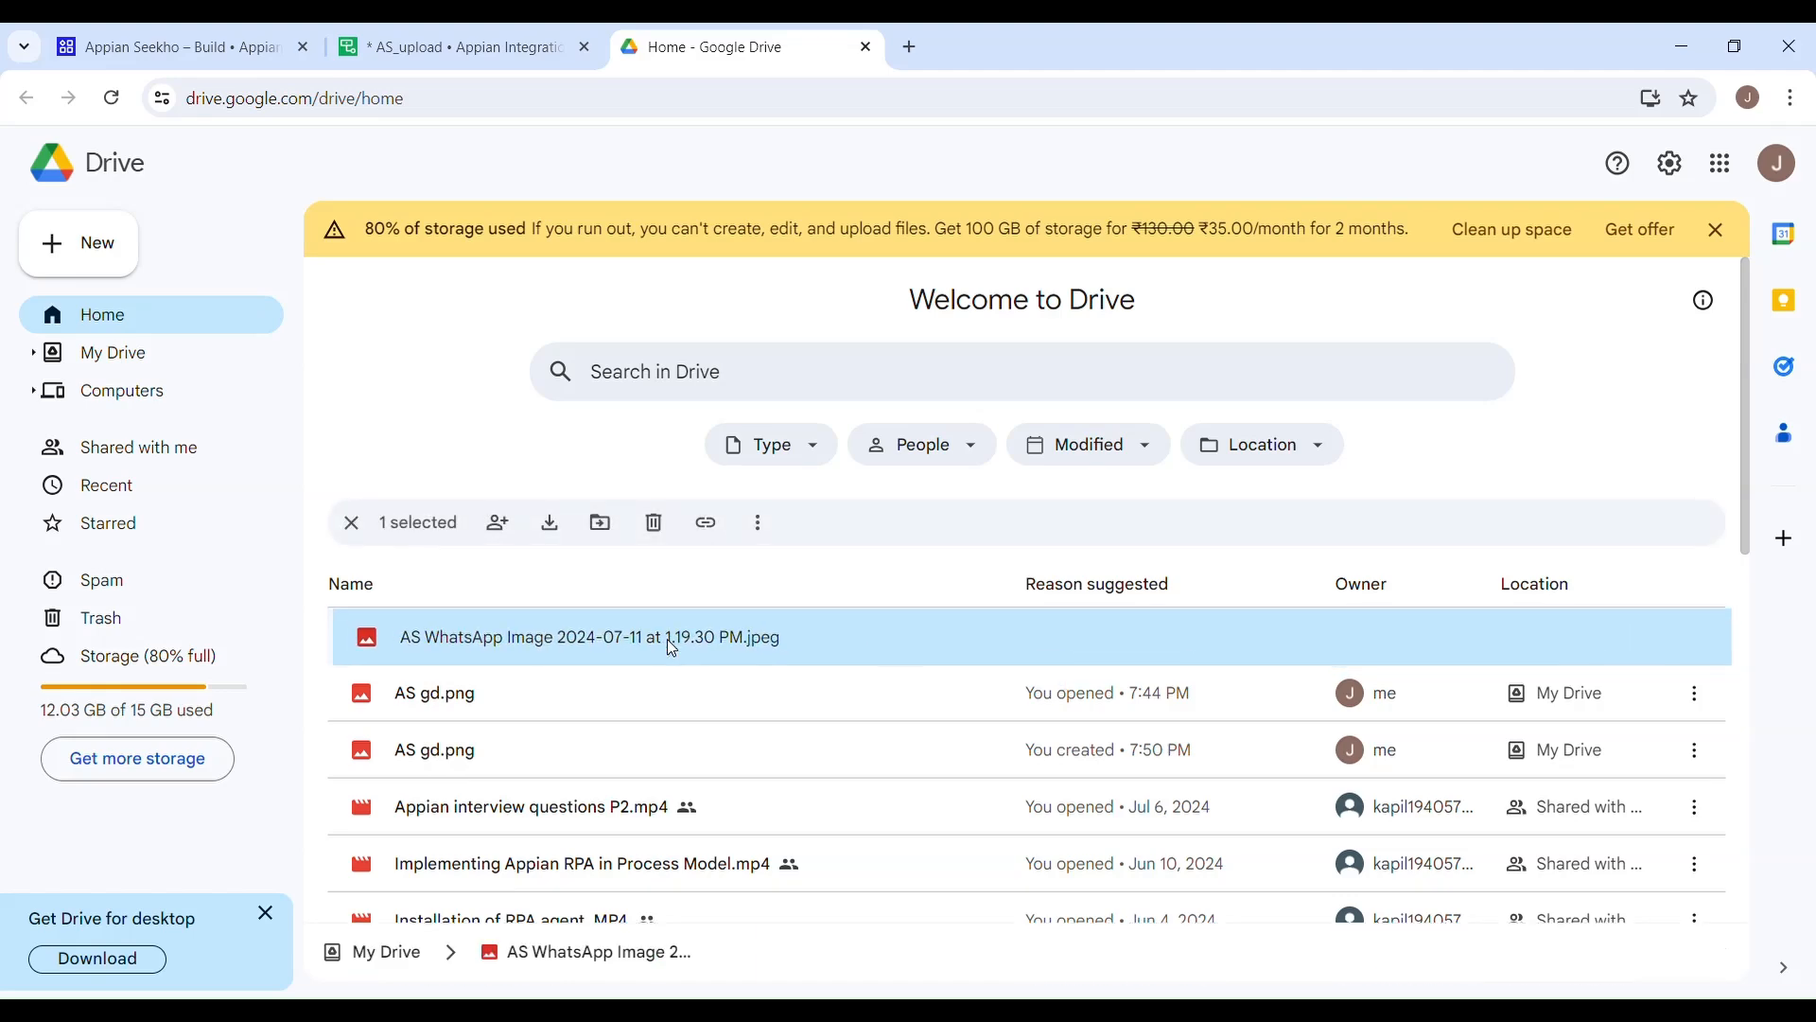
double_click(588, 636)
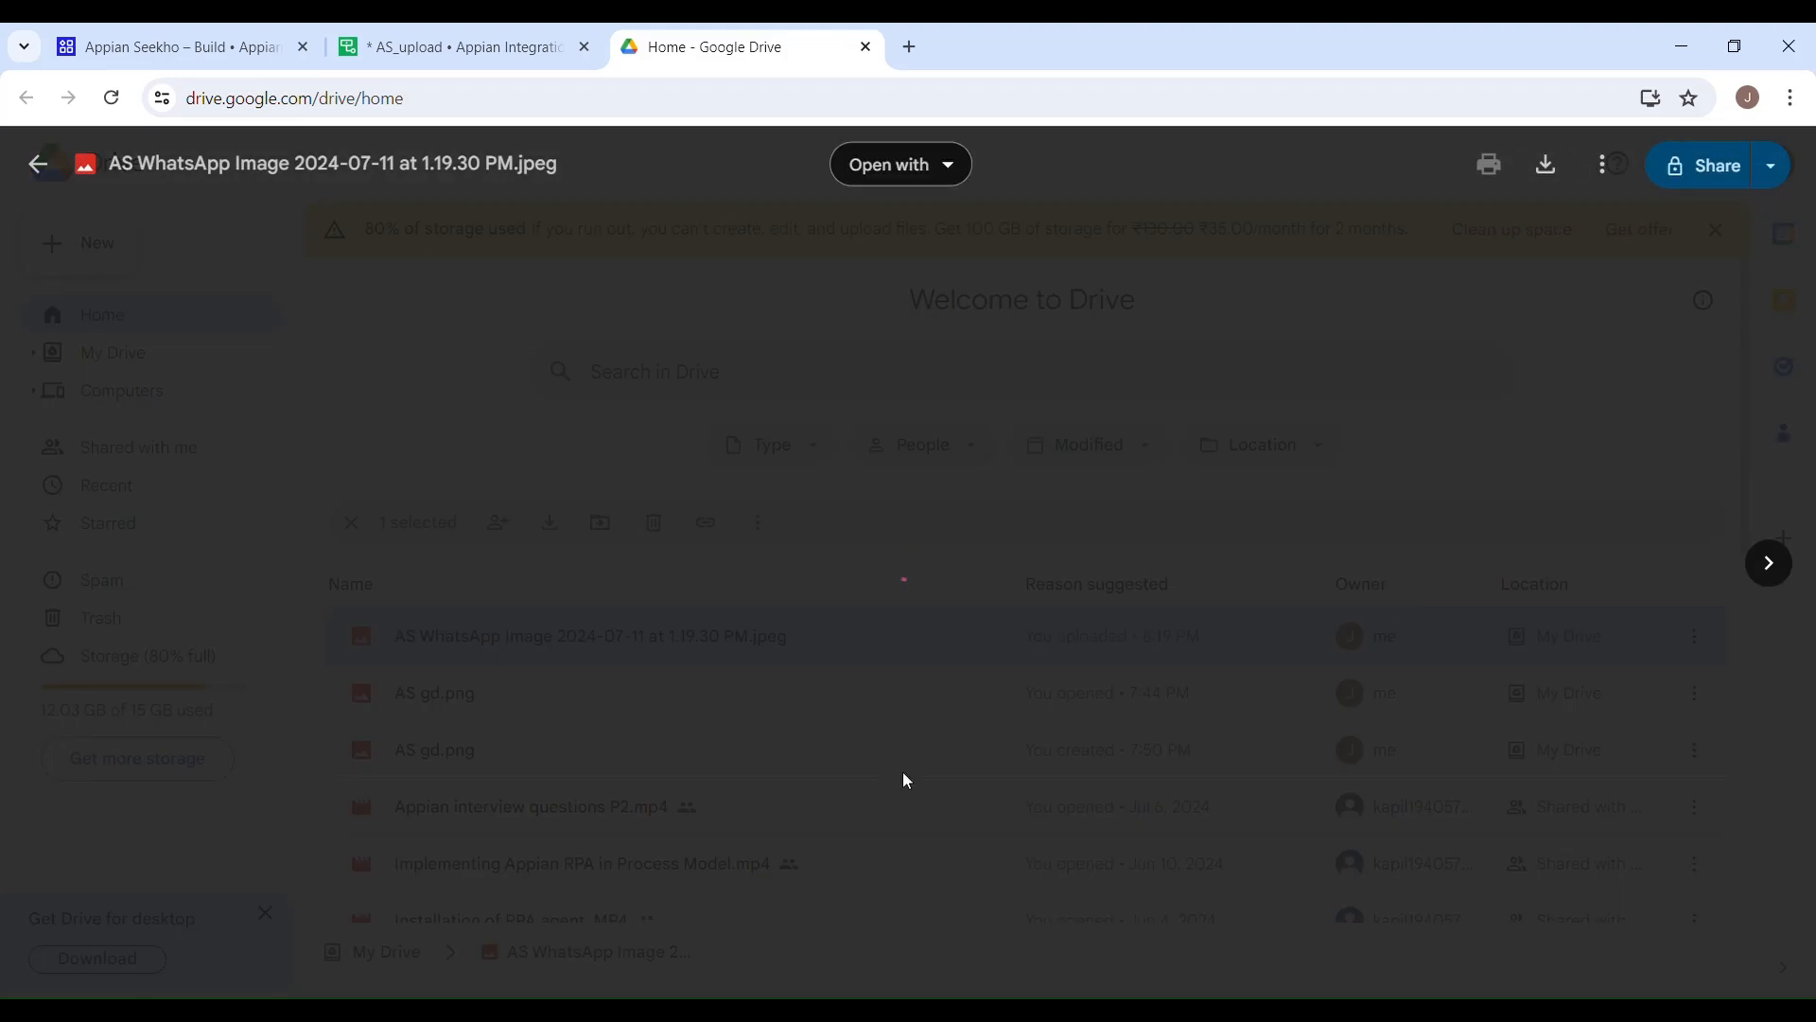
double_click(590, 635)
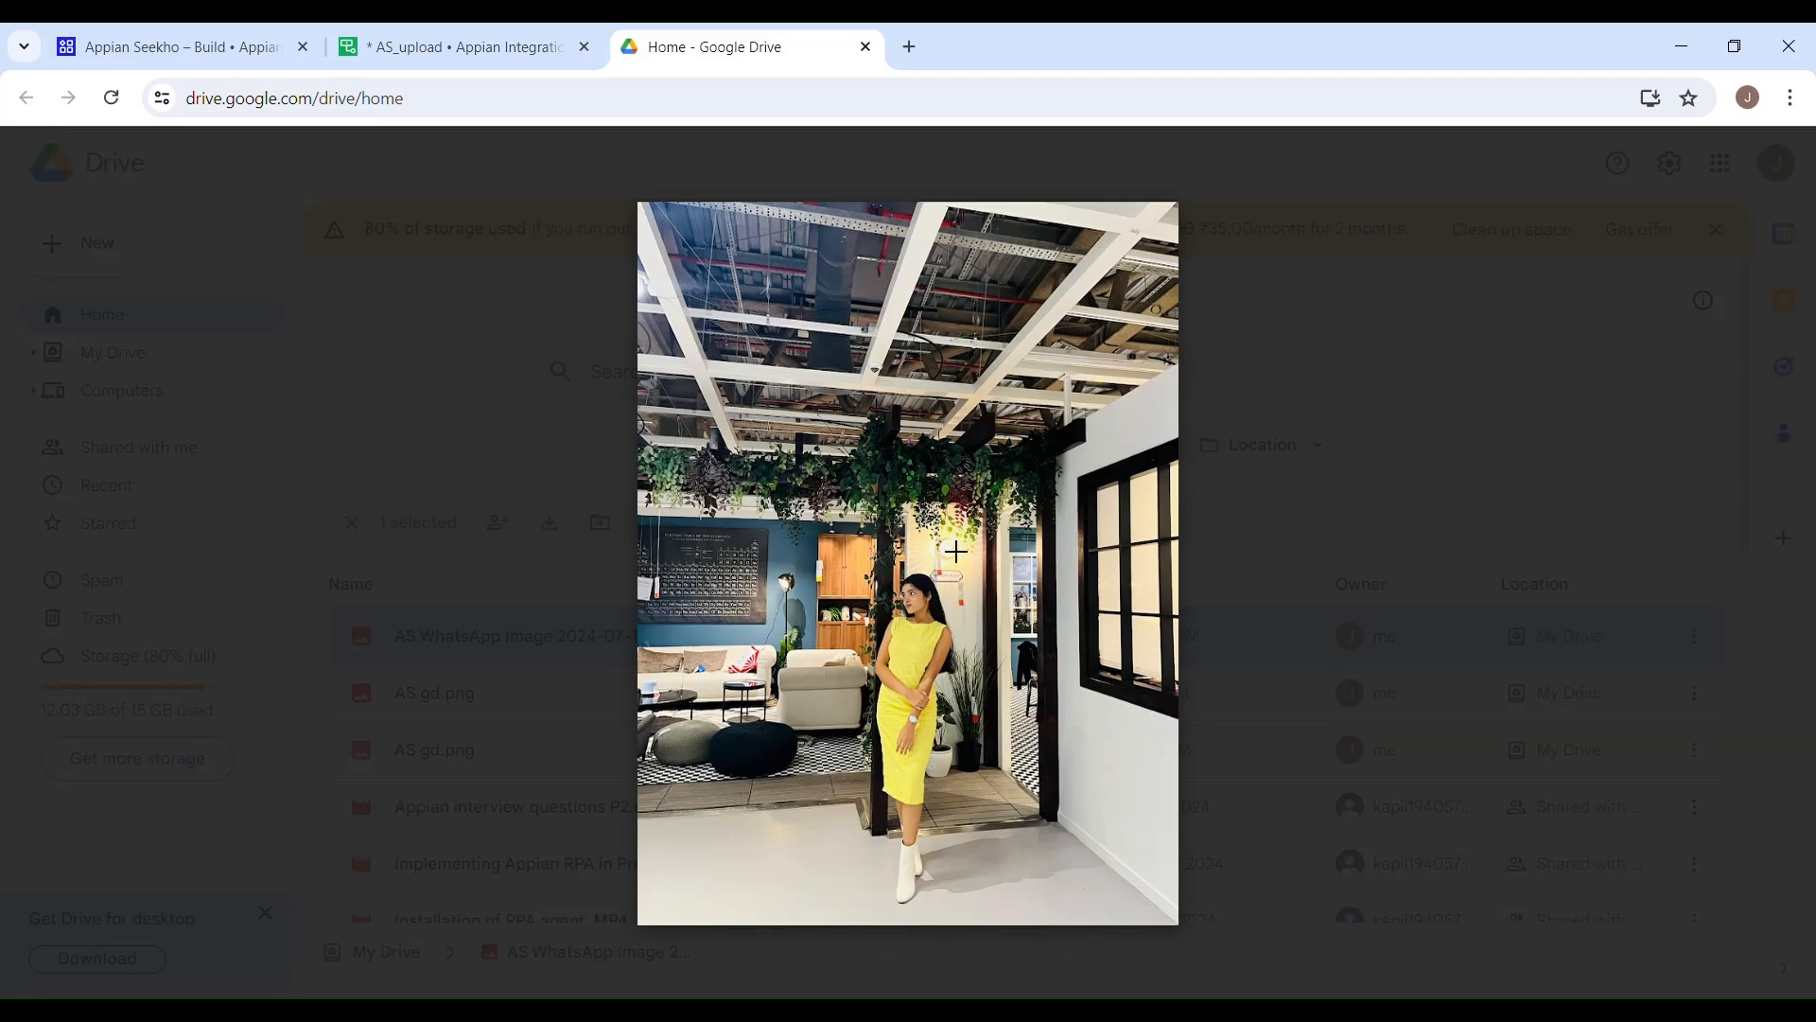
mouse_move(1113, 443)
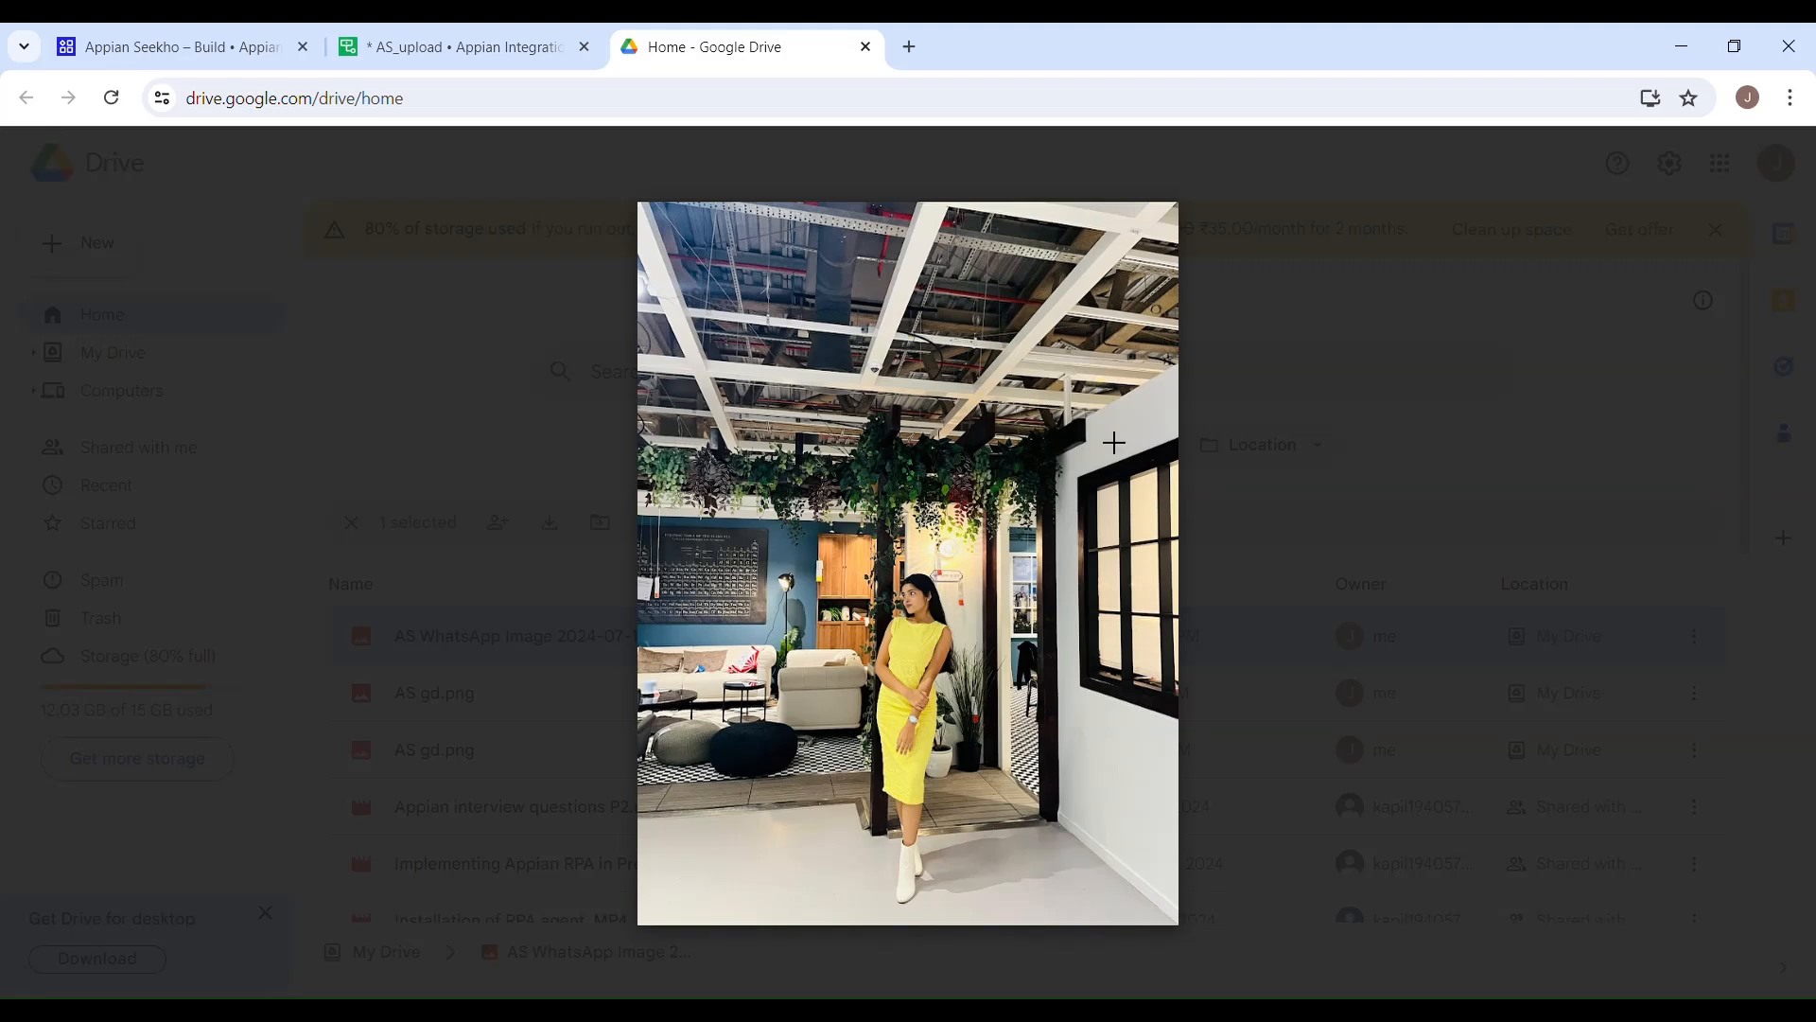